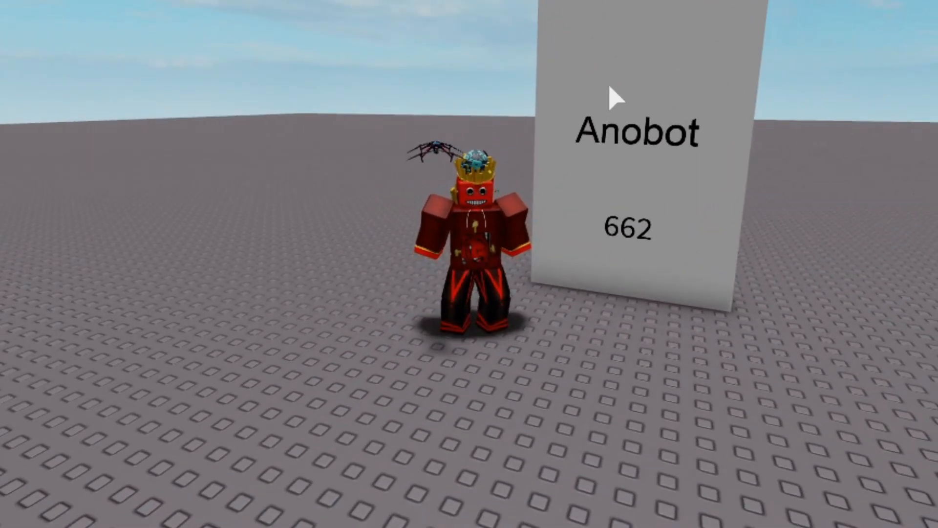
mouse_move(705, 174)
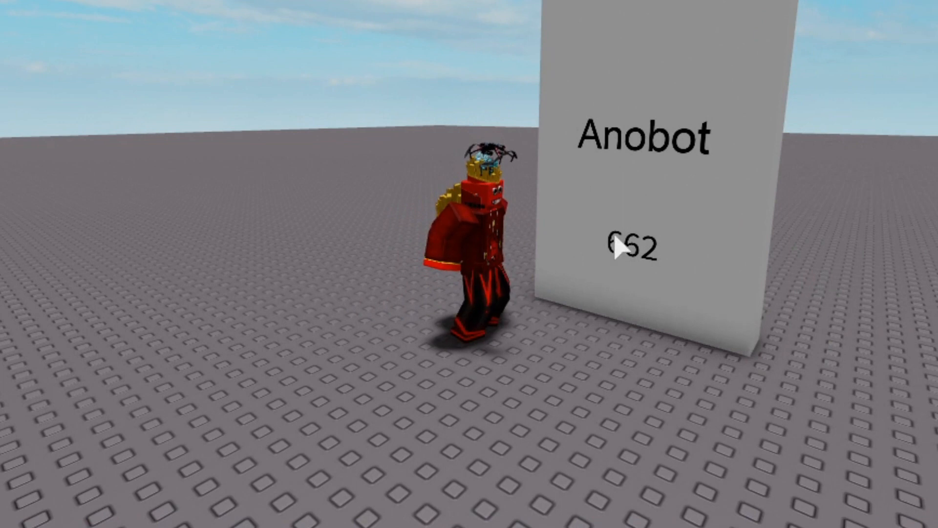
mouse_move(721, 356)
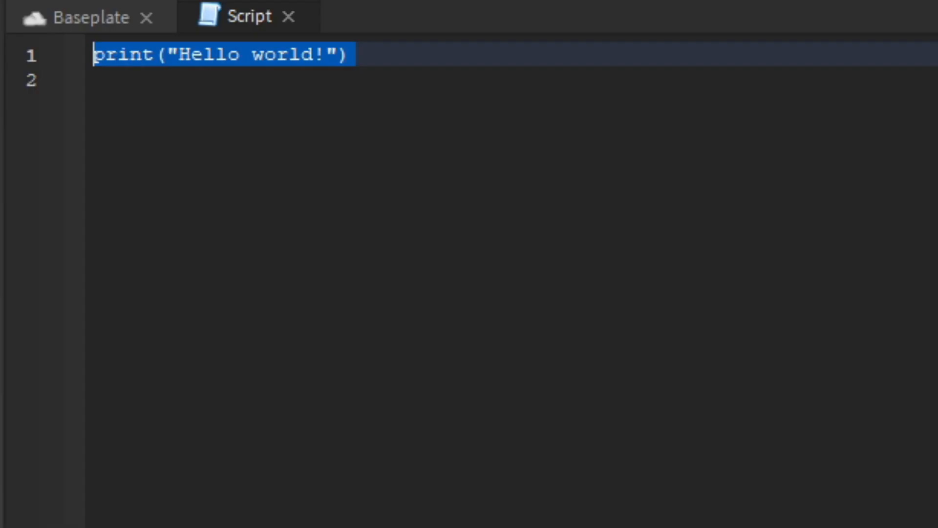
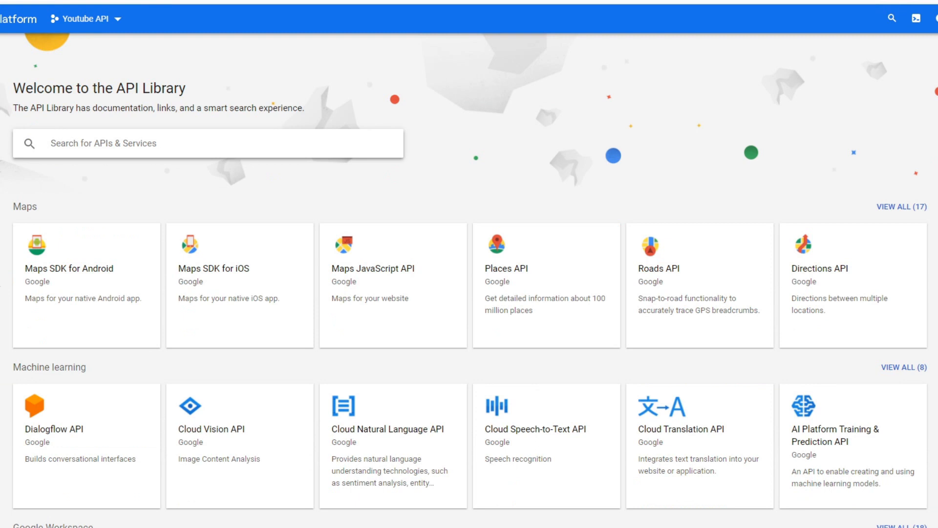
Step: Declare httpService via game:GetService("HttpService"), plus apiKey and id "UCXOpnUKLY2dhKBG21C_fgFg" variables
mouse_move(484, 155)
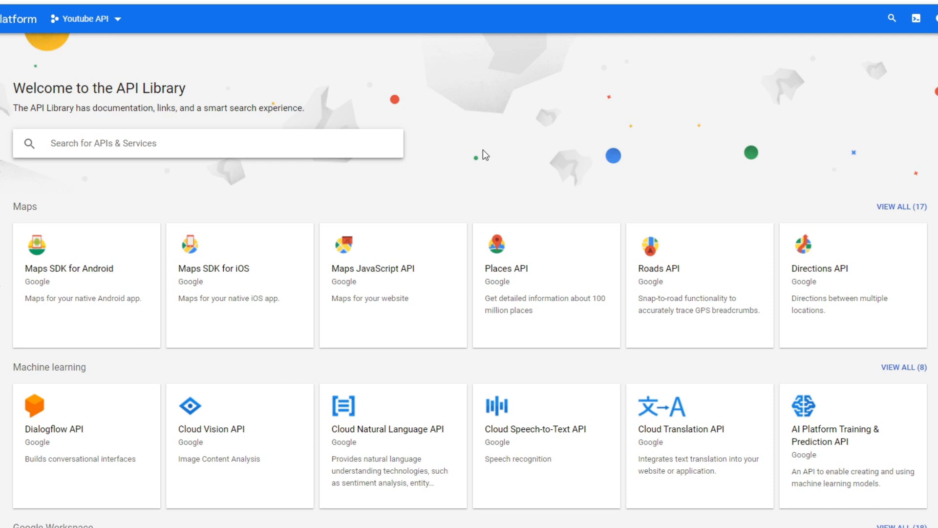
mouse_move(514, 142)
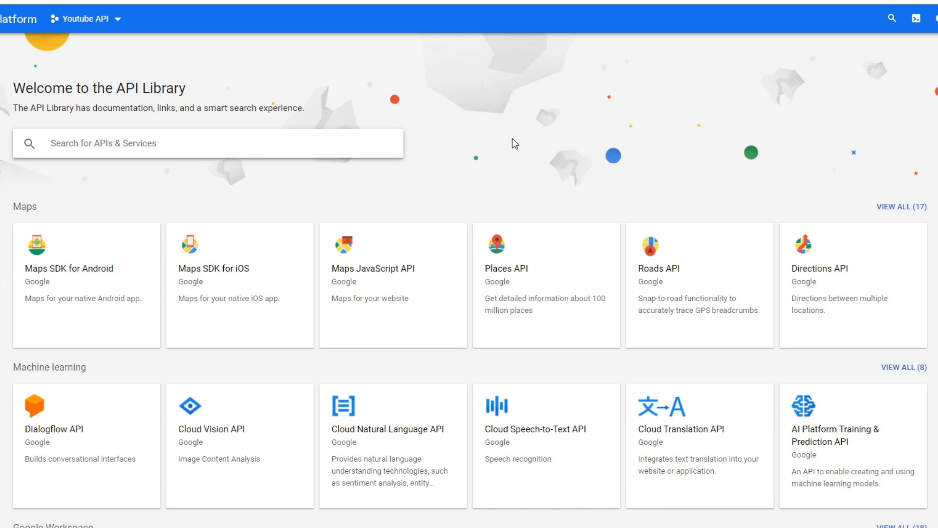
mouse_move(496, 147)
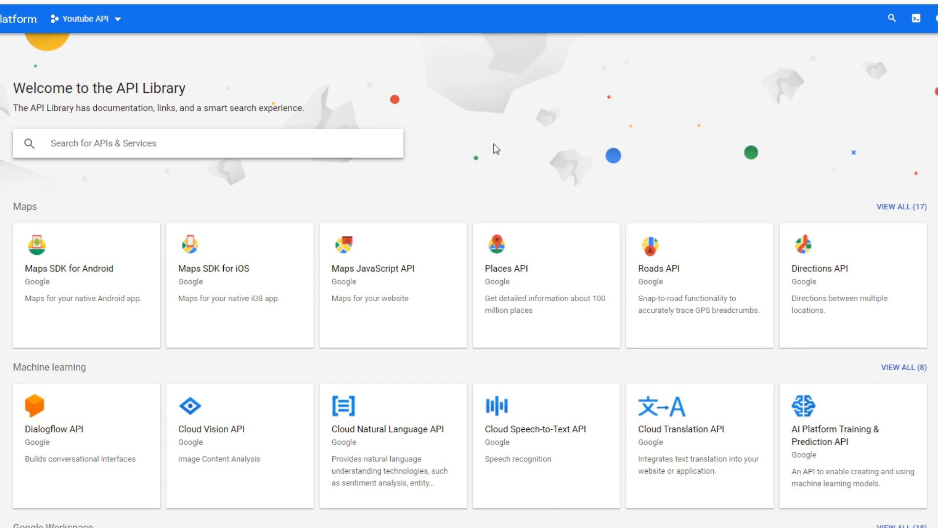
mouse_move(484, 168)
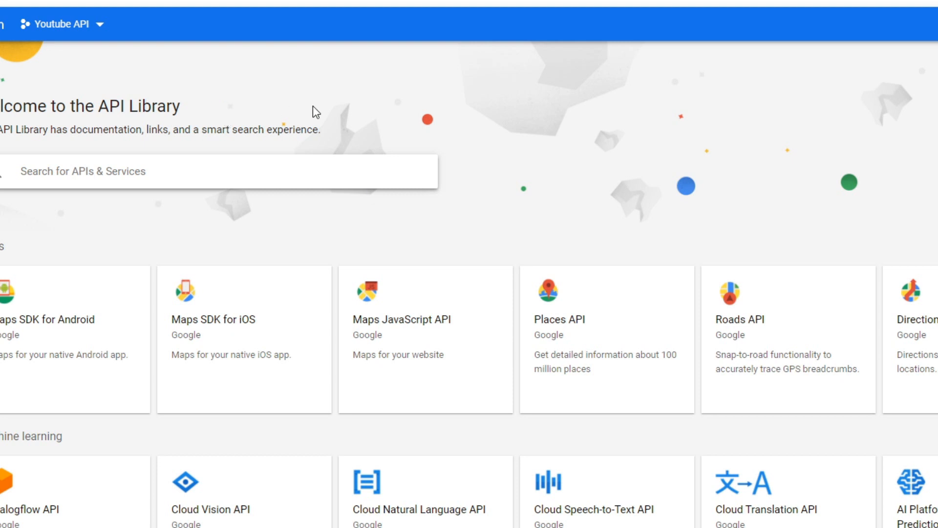
mouse_move(409, 84)
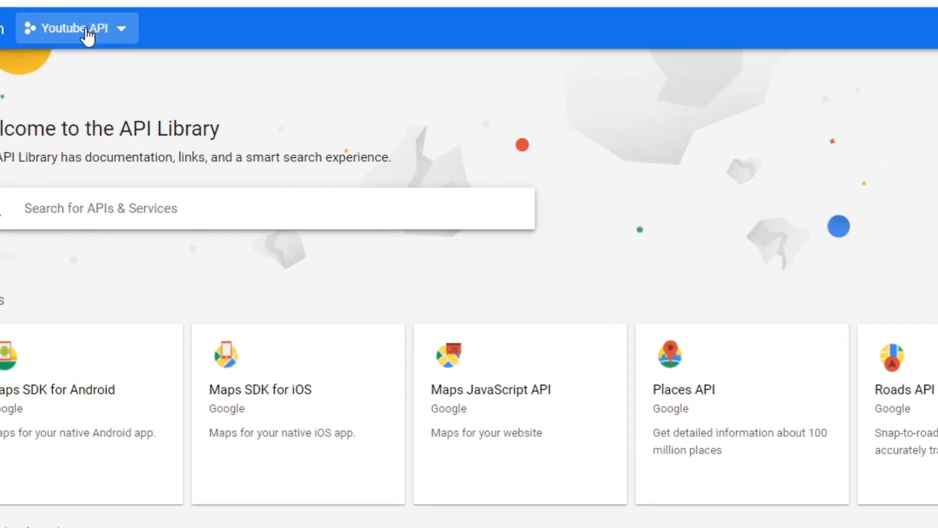
Step: Create a new Google Cloud project named Test from the project dropdown
click(76, 27)
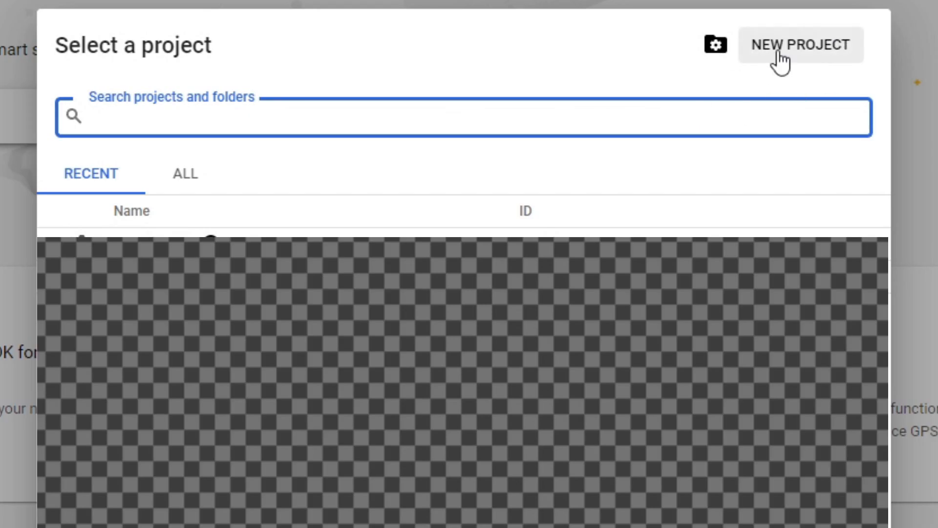
click(800, 44)
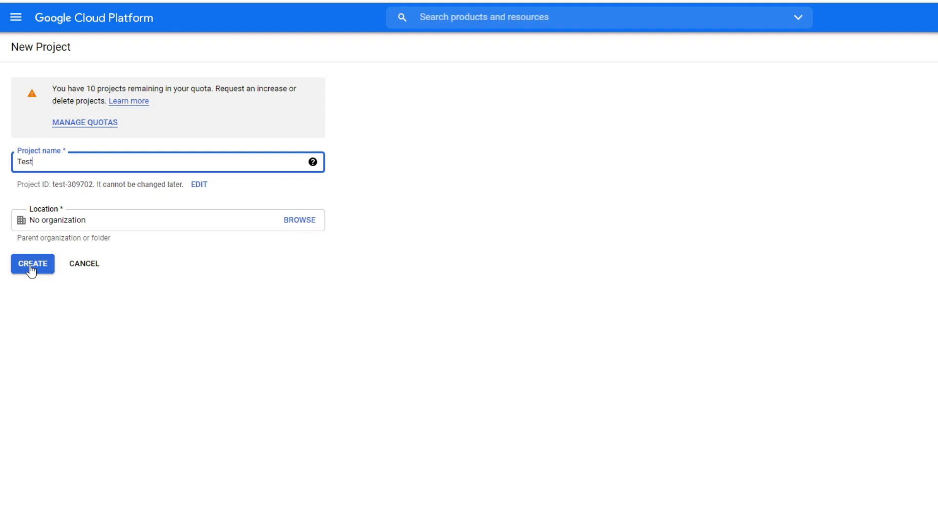
click(32, 264)
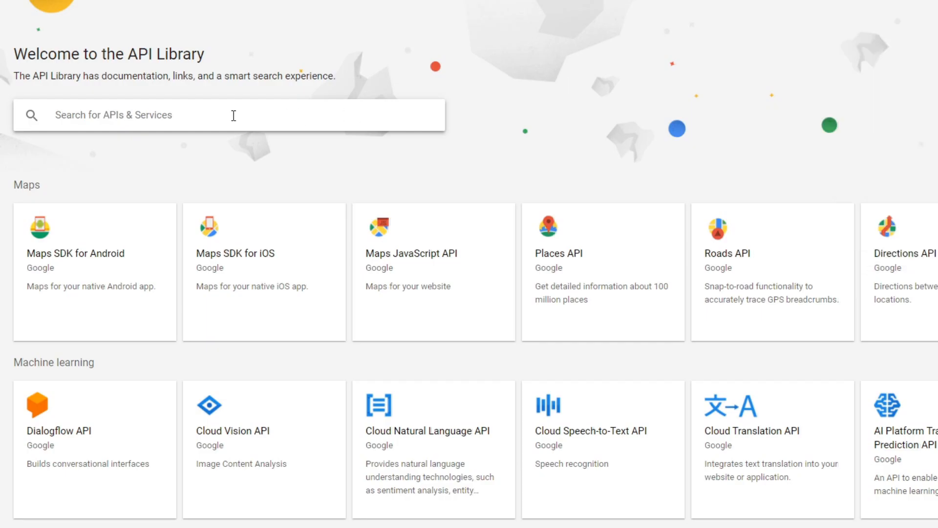
mouse_move(209, 190)
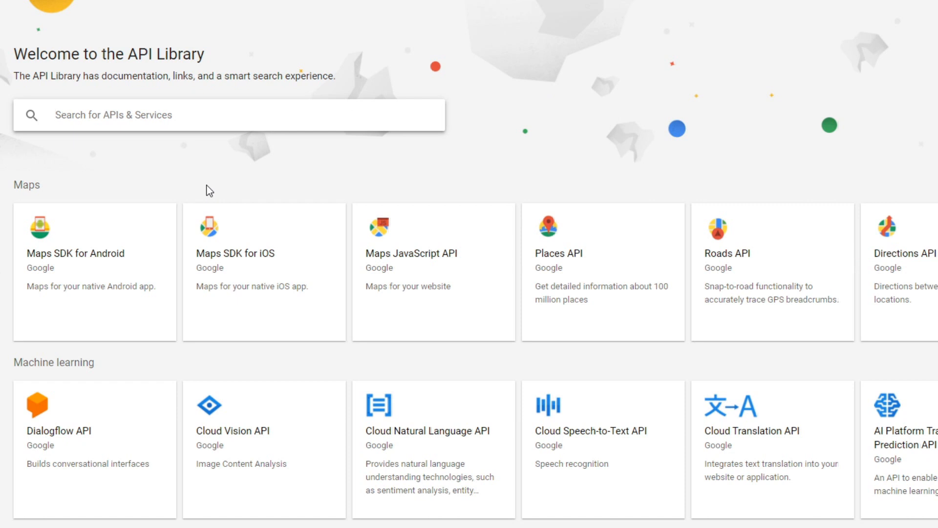
Step: Find YouTube Data API v3 in the Library and enable it for the Test project
text(youtube)
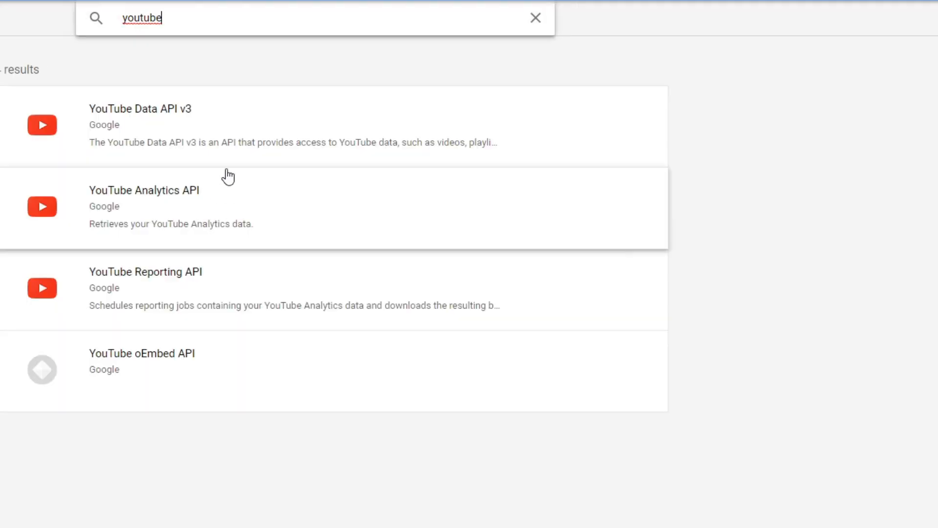
mouse_move(144, 124)
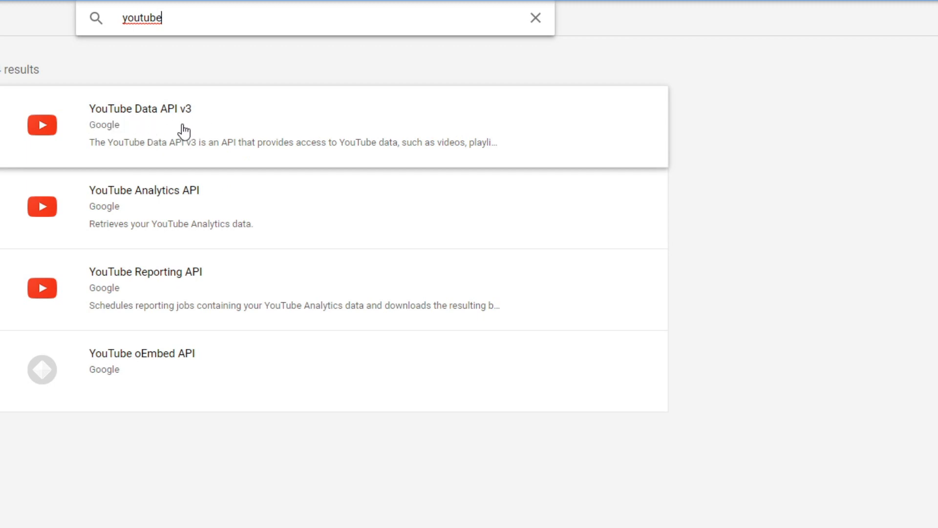
click(140, 109)
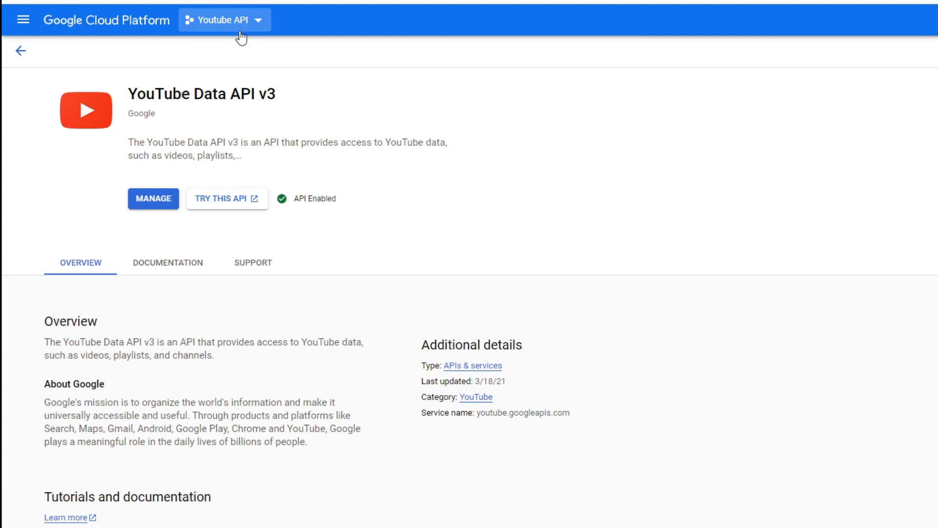
click(223, 19)
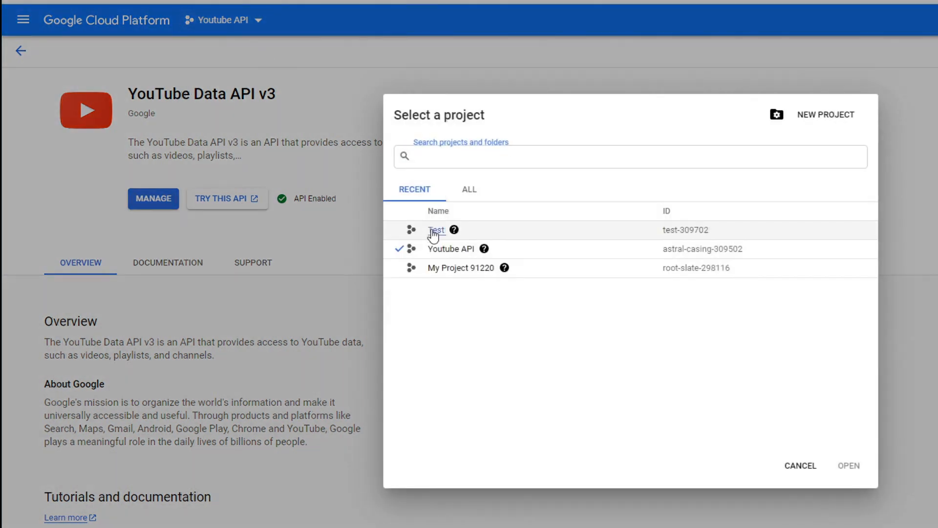
click(437, 229)
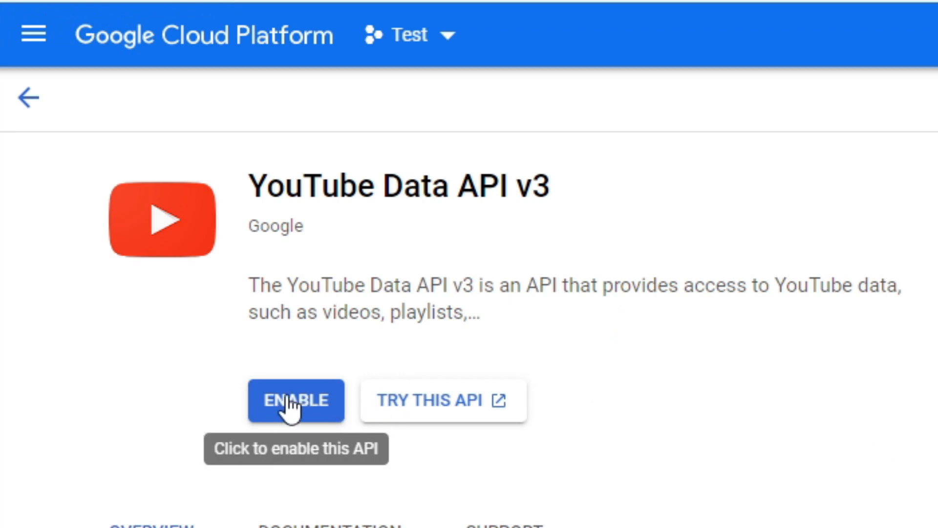
mouse_move(301, 410)
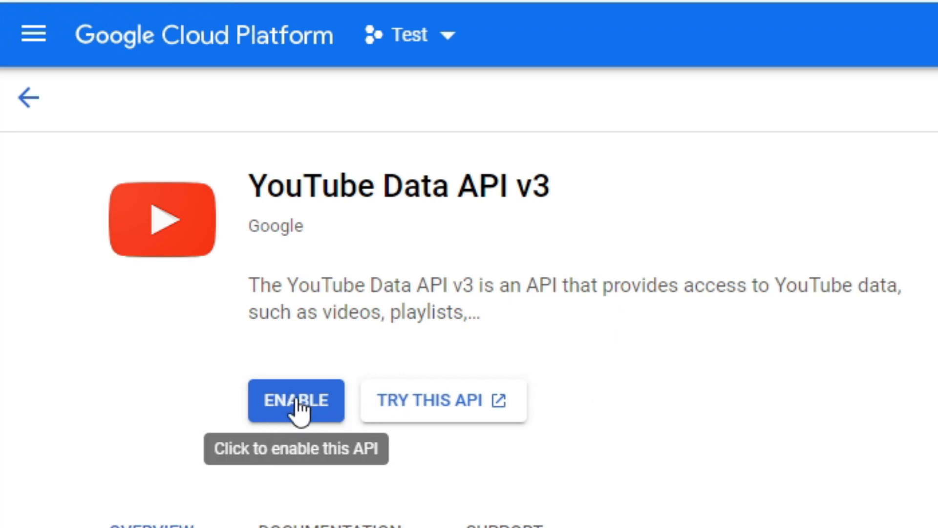
click(296, 400)
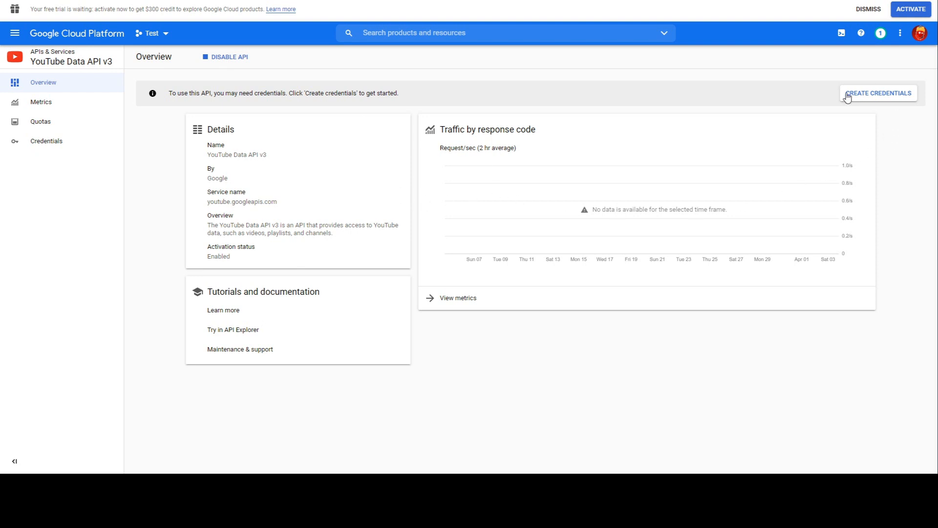
Step: Configure credentials for YouTube Data API v3 called from a web browser accessing public data
click(877, 93)
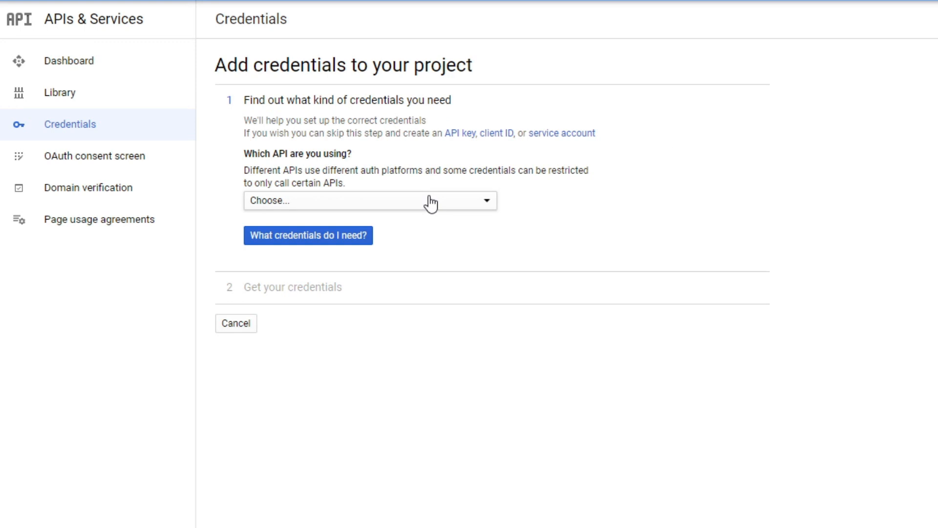
click(370, 200)
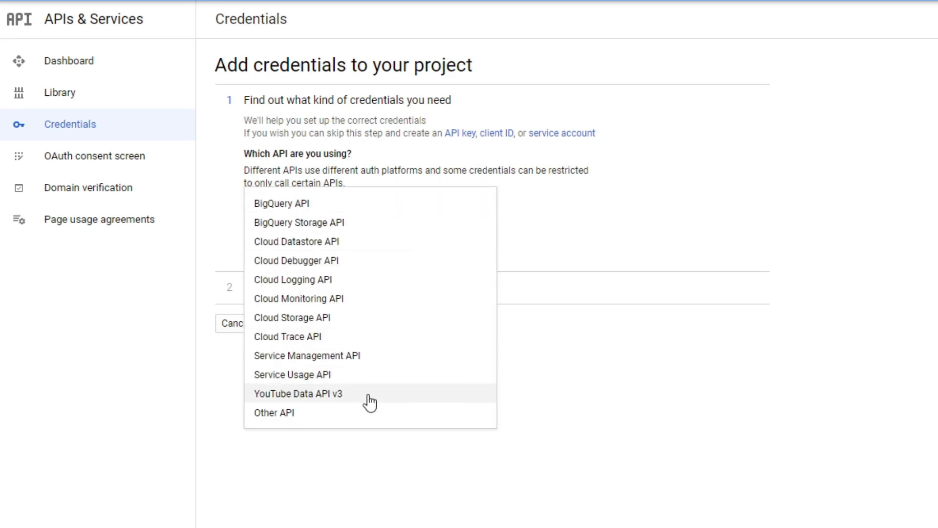
click(298, 394)
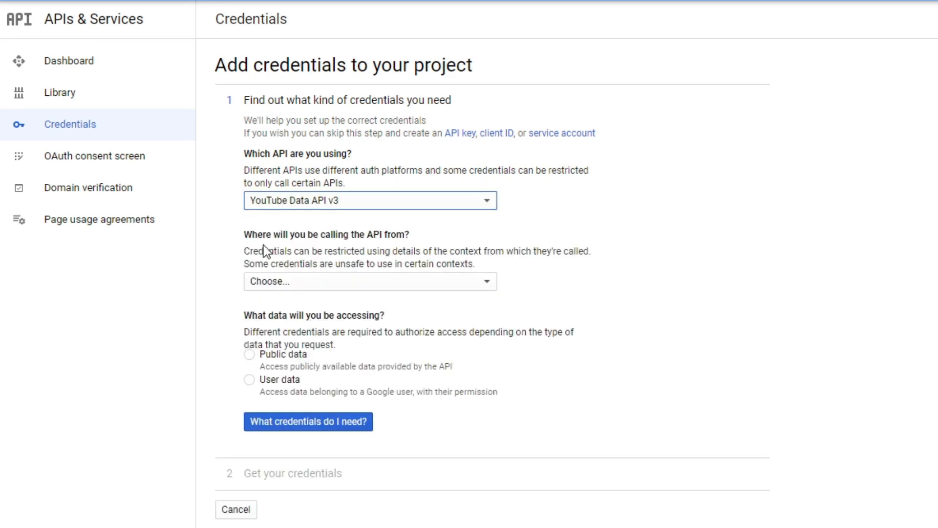
click(369, 281)
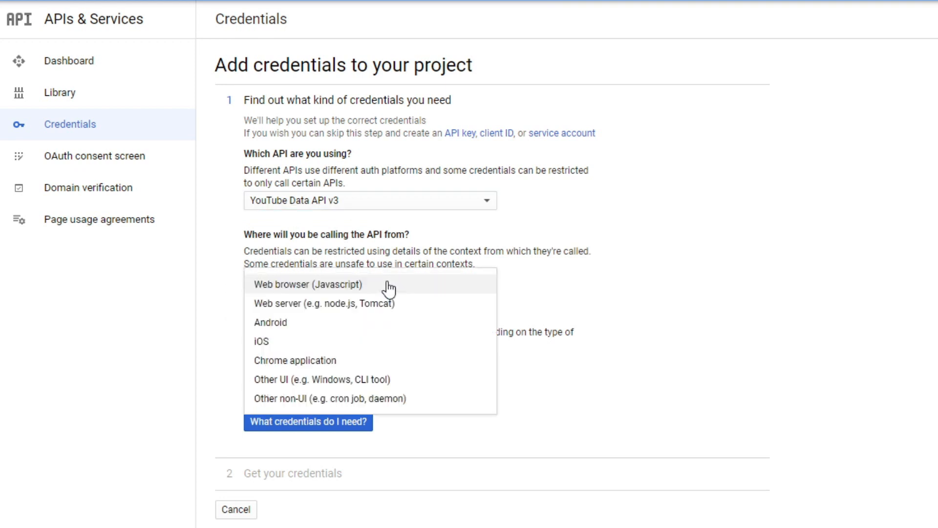
click(306, 285)
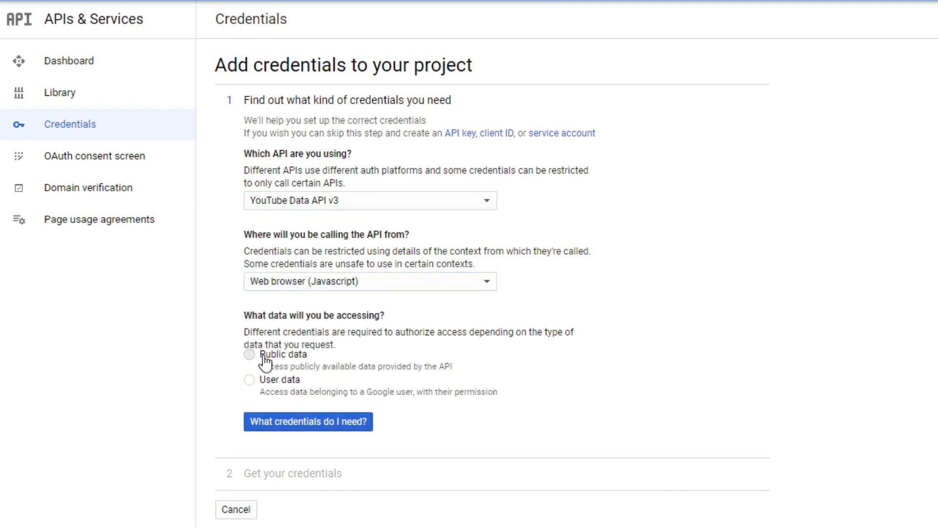
click(249, 353)
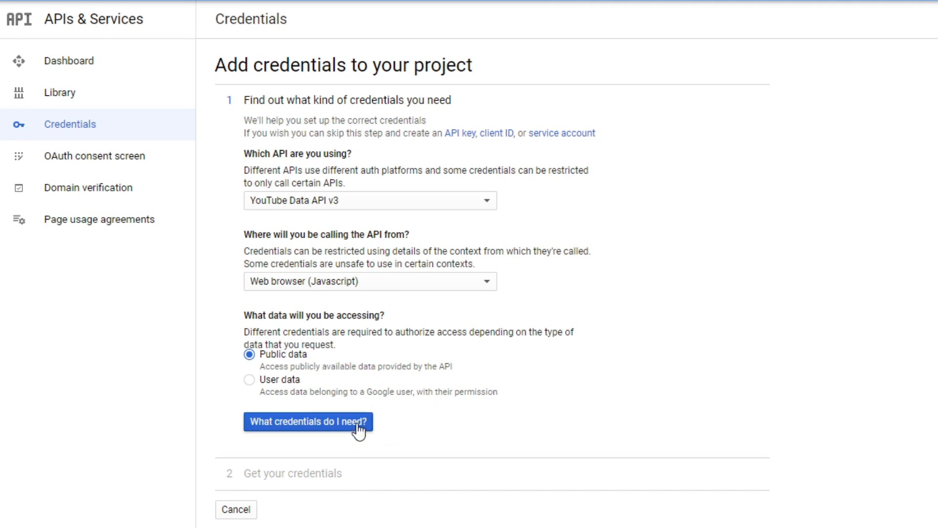
click(308, 422)
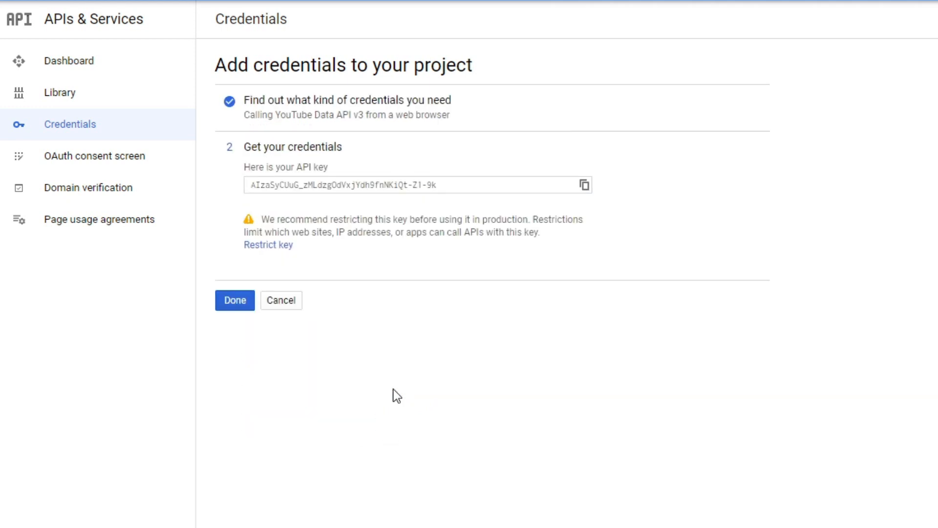
mouse_move(550, 205)
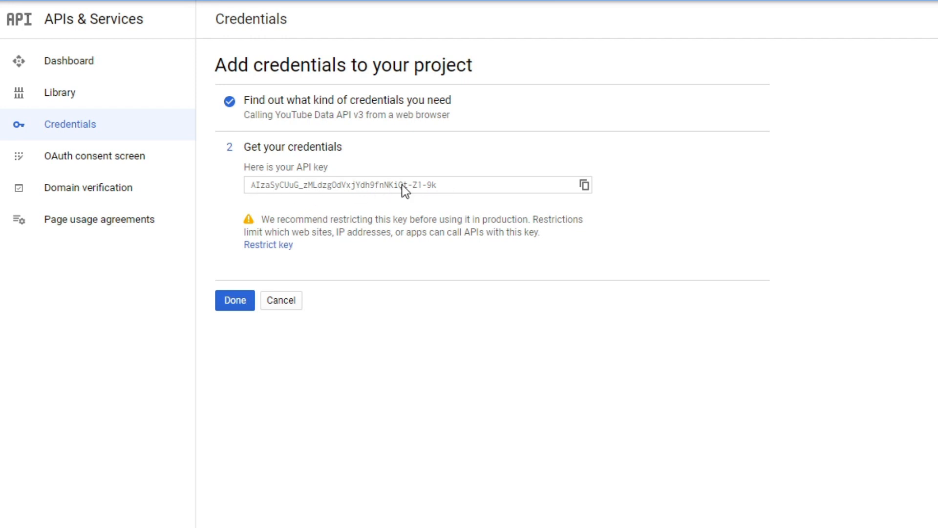
double_click(348, 185)
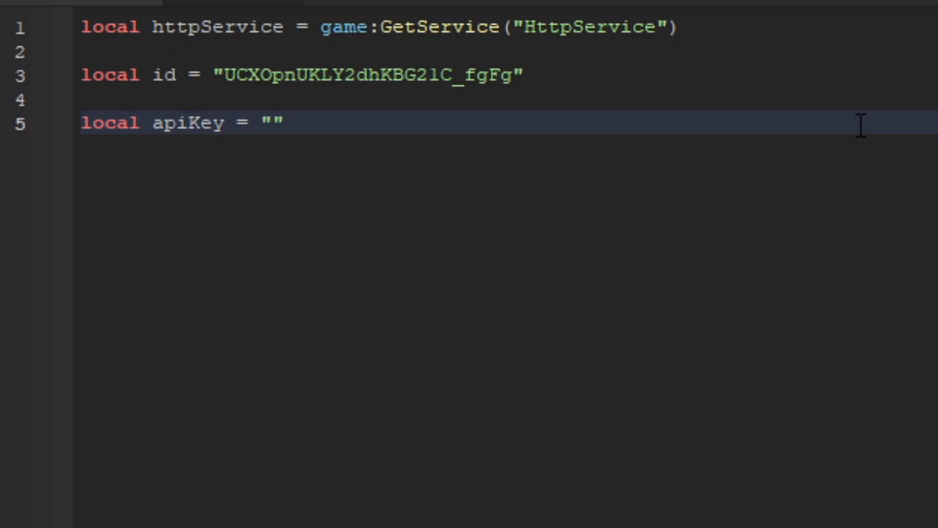
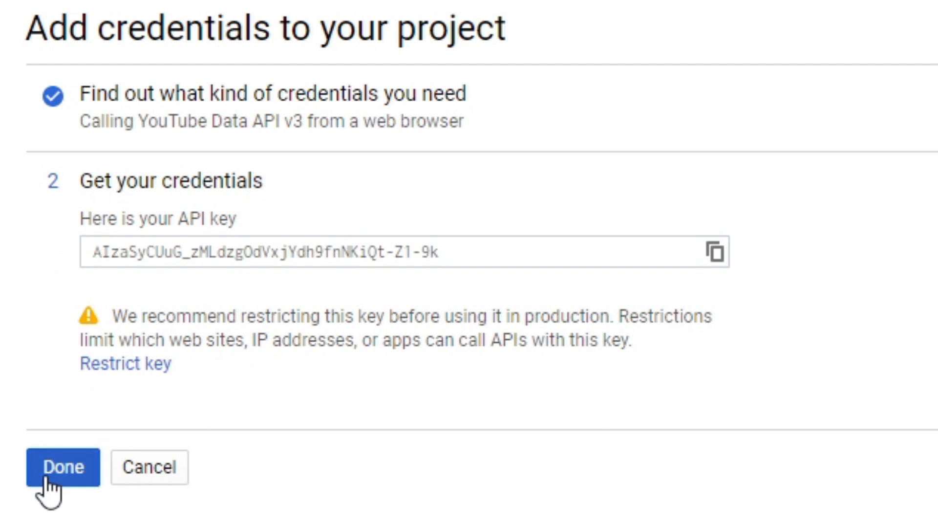
Step: Finish the credentials, review API key 1's restrictions, and return to the APIs & Services dashboard
click(63, 467)
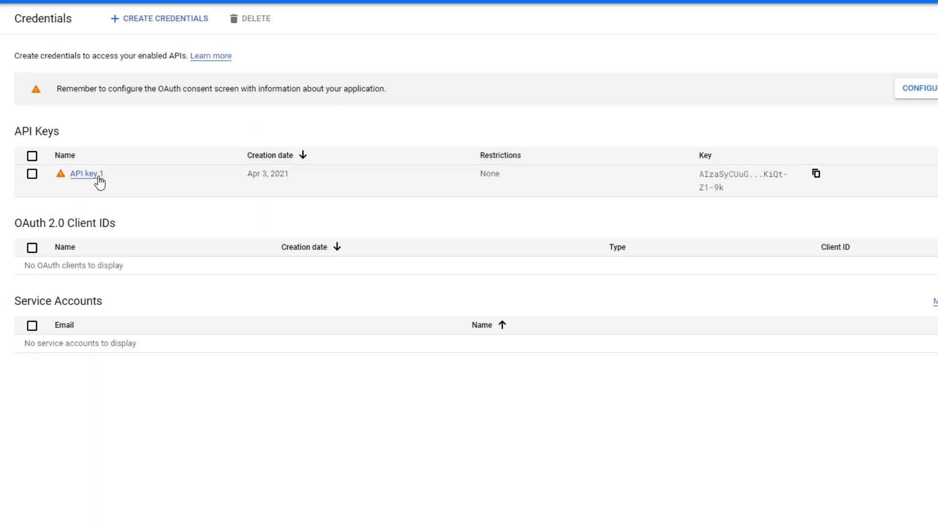
click(86, 174)
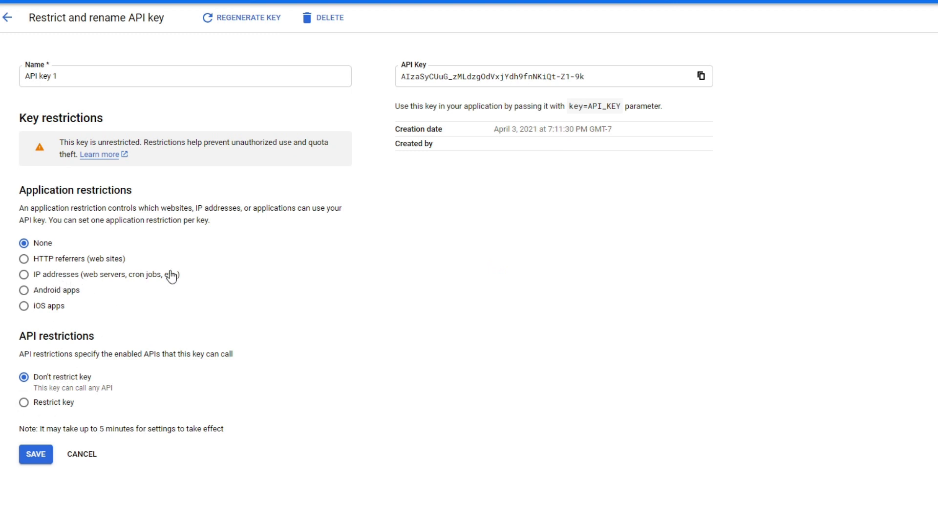
mouse_move(86, 267)
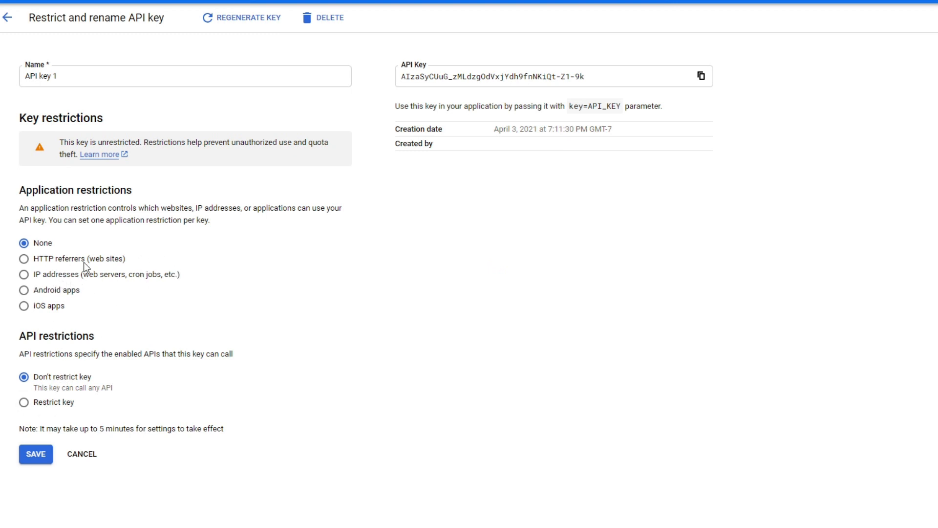
click(8, 16)
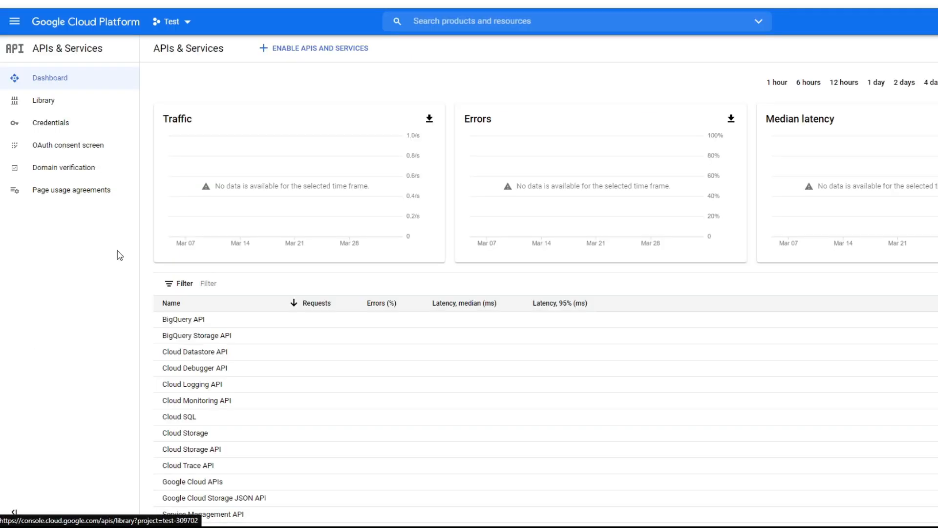
mouse_move(127, 337)
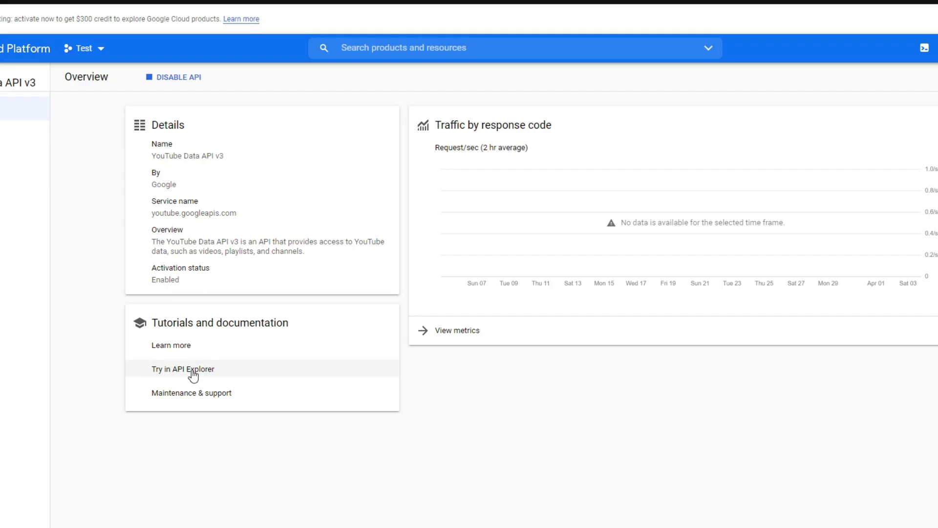
Step: Open the YouTube Data API reference and scroll to the channels resource statistics fields
click(182, 368)
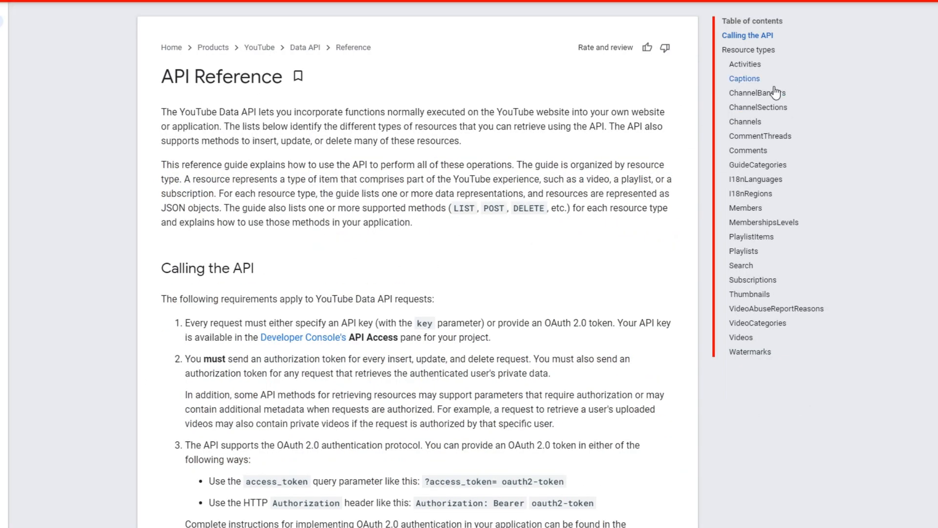
scroll(down, 3)
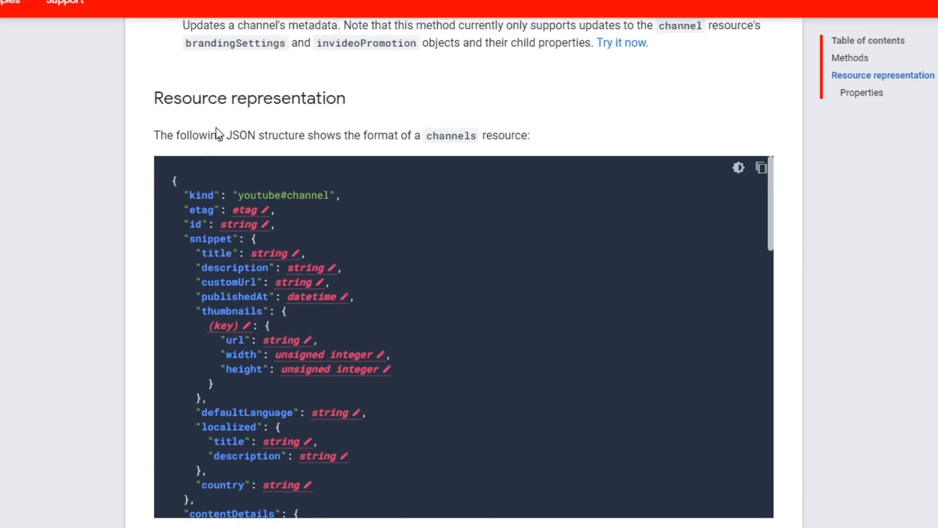
scroll(down, 3)
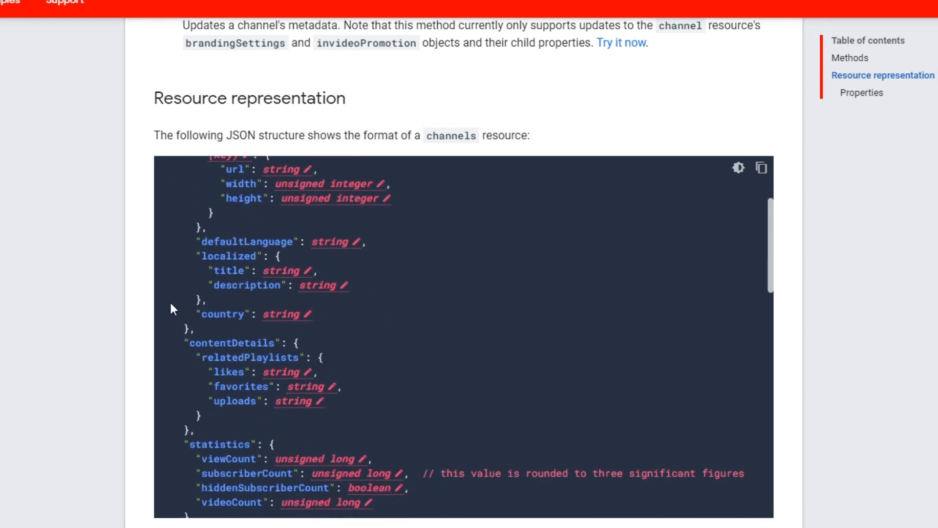
scroll(down, 3)
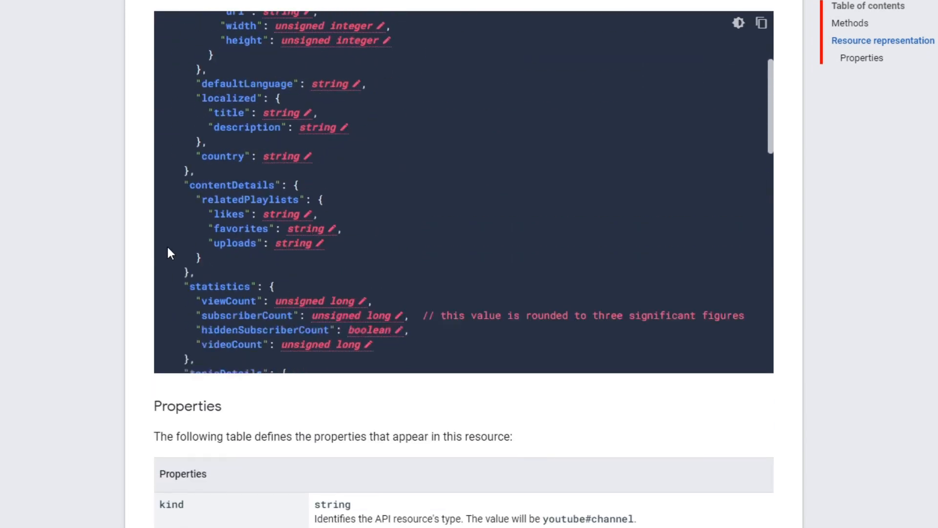
scroll(down, 3)
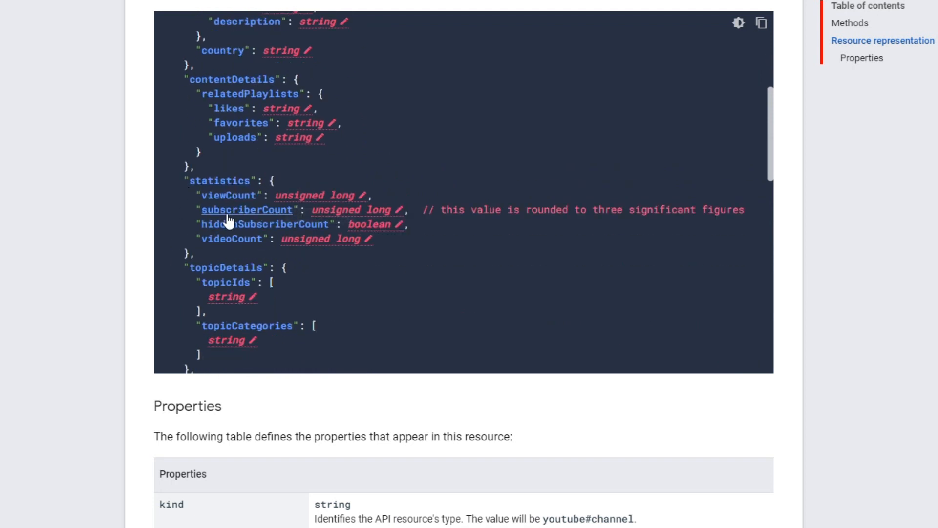
mouse_move(267, 226)
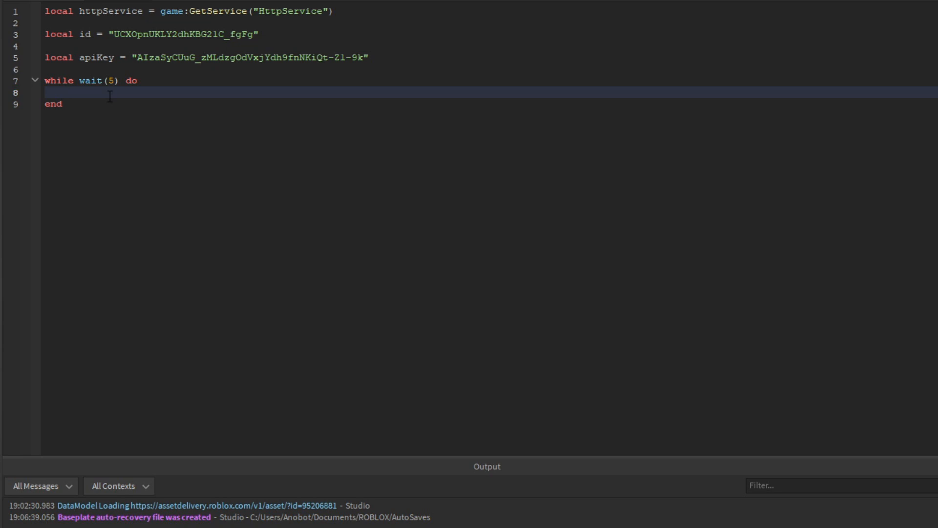
click(67, 92)
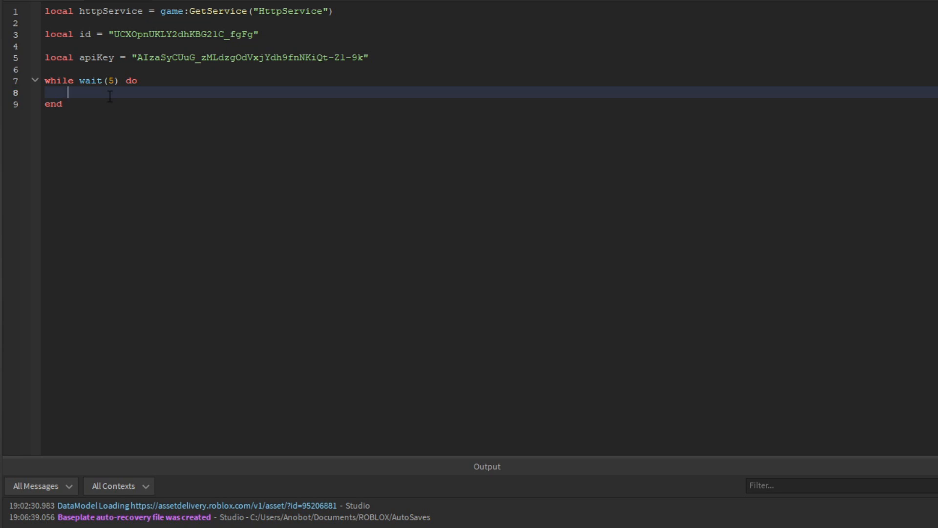
text(local data)
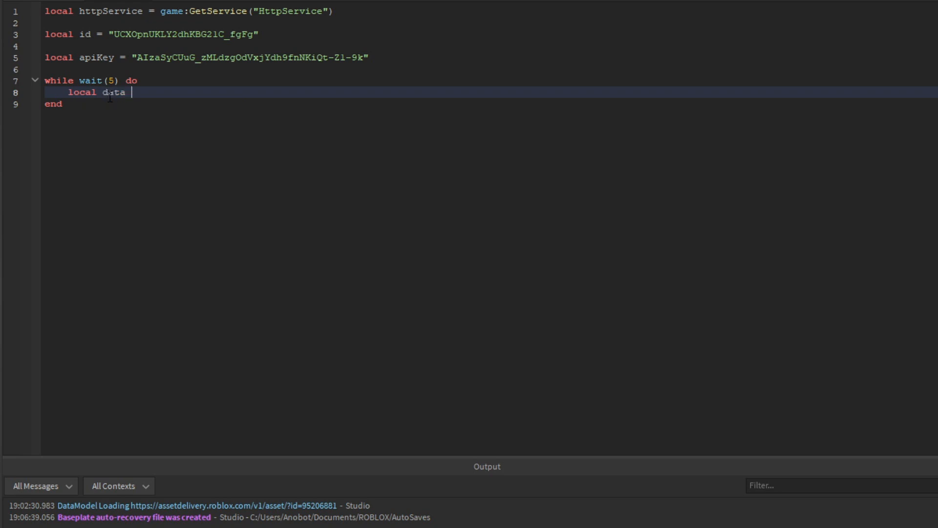
text(= httpService:GetAsync()
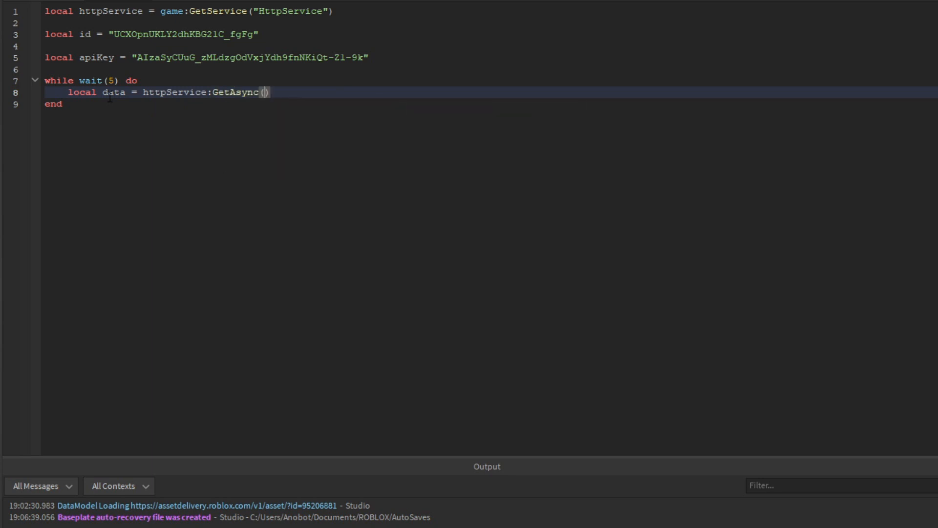
text("https://www.googleapis.com/youtube/v3")
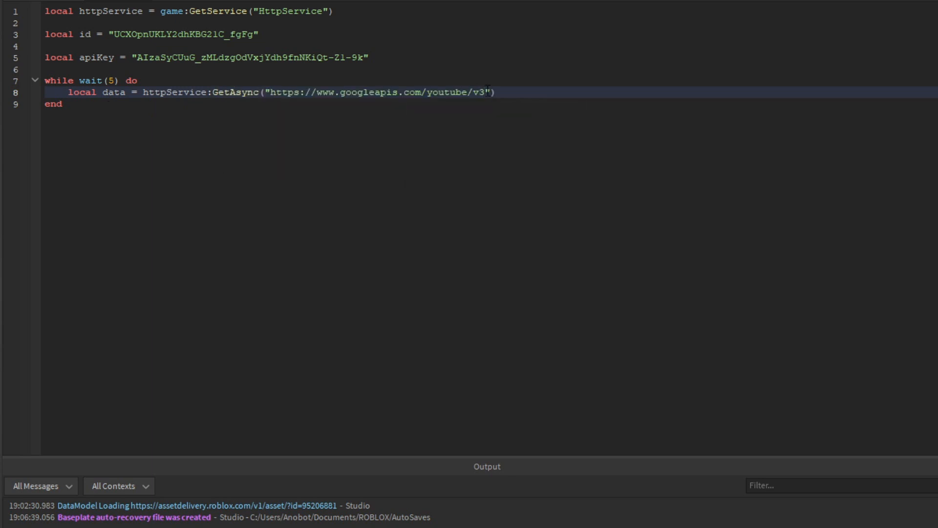
text(/cha)
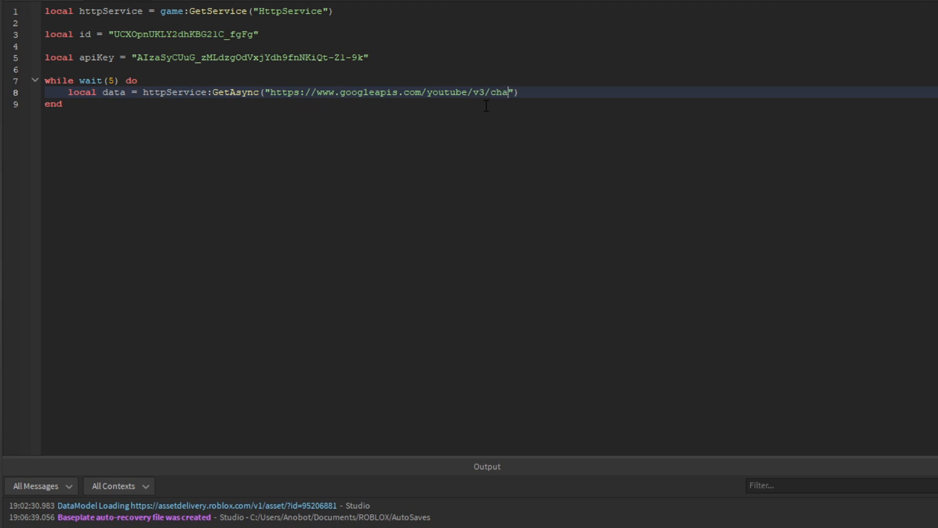
text(nnels)
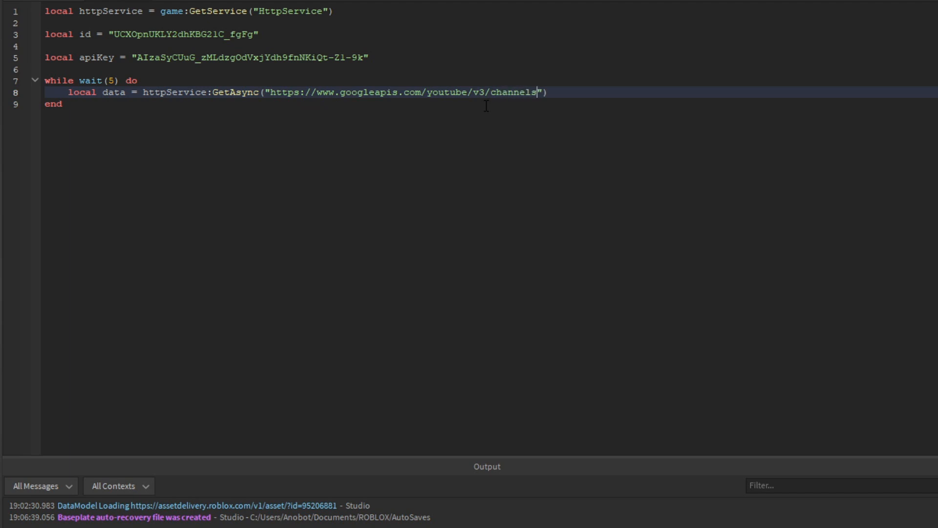
text(?)
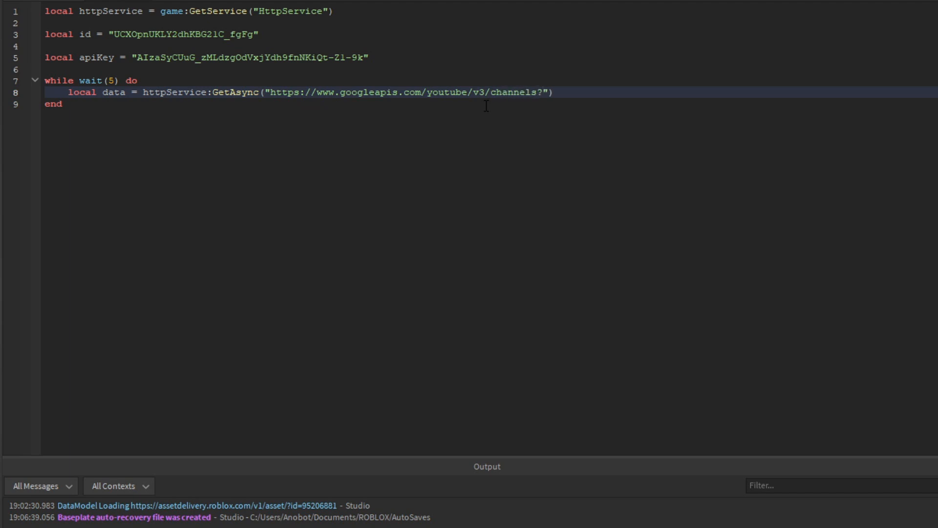
text(part=)
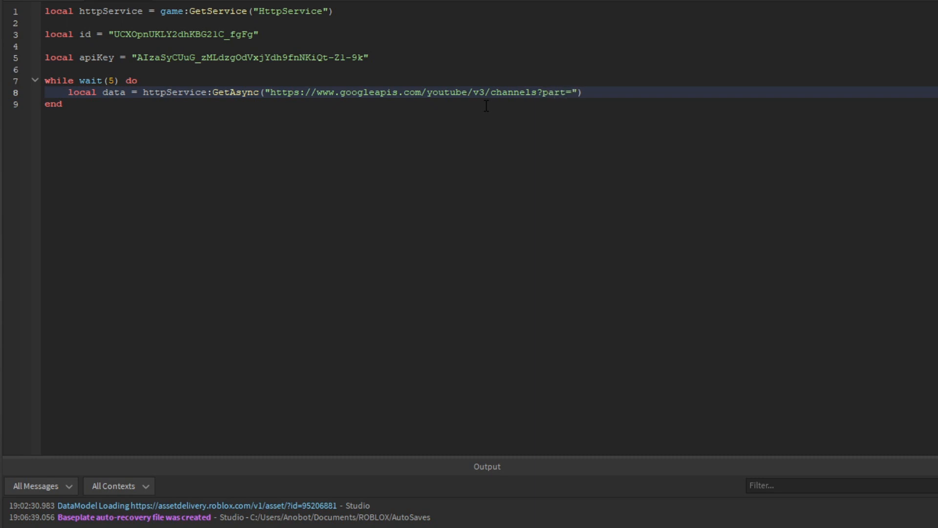
text(stat)
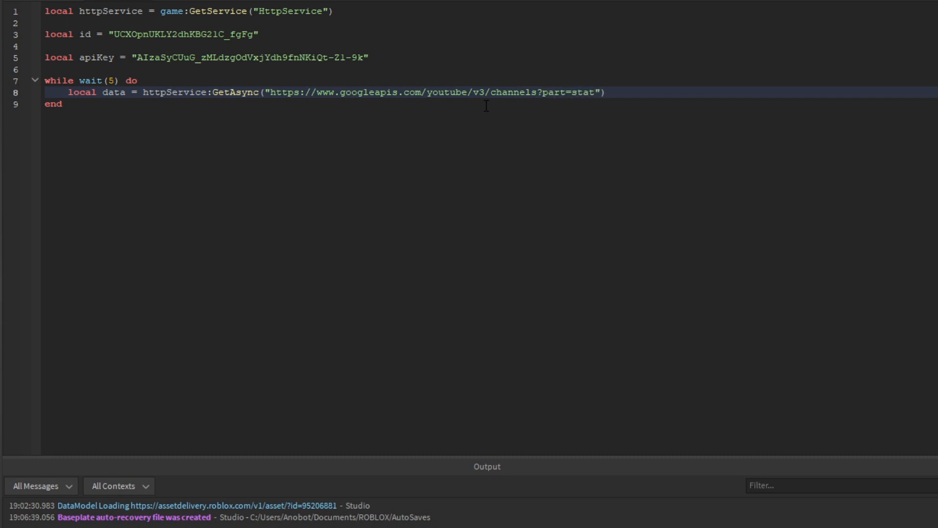
text(istics&)
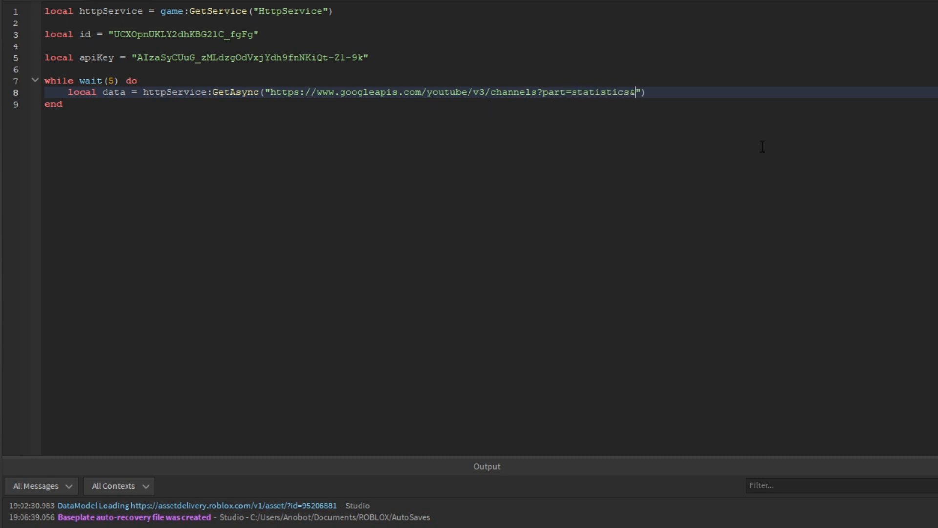
text(id)
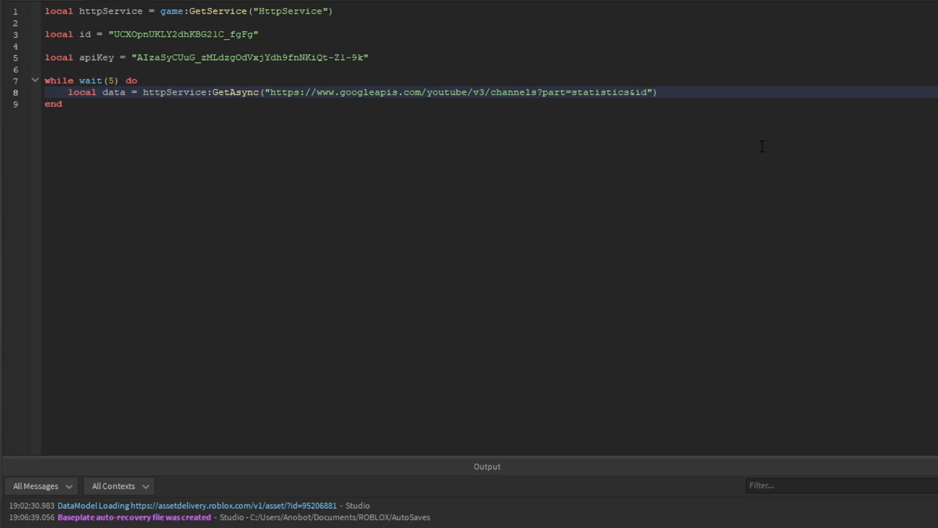
mouse_move(547, 107)
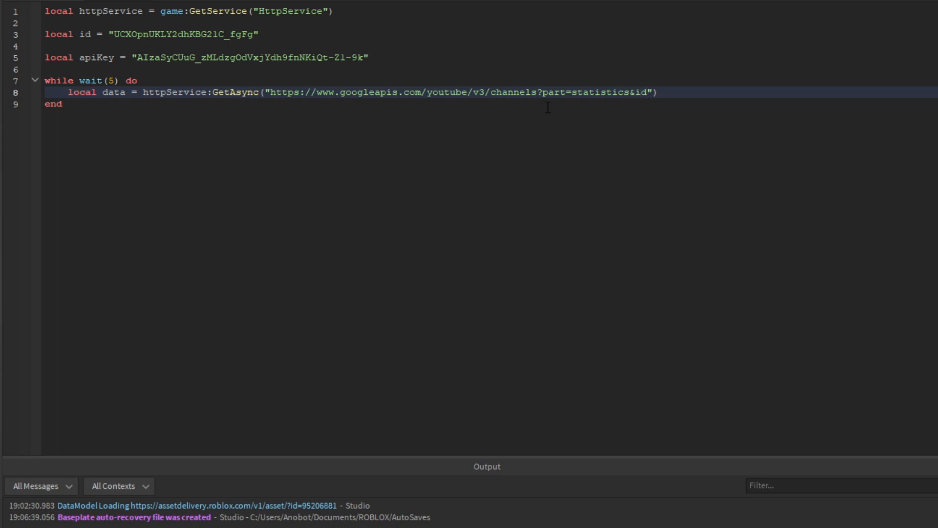
text(=)
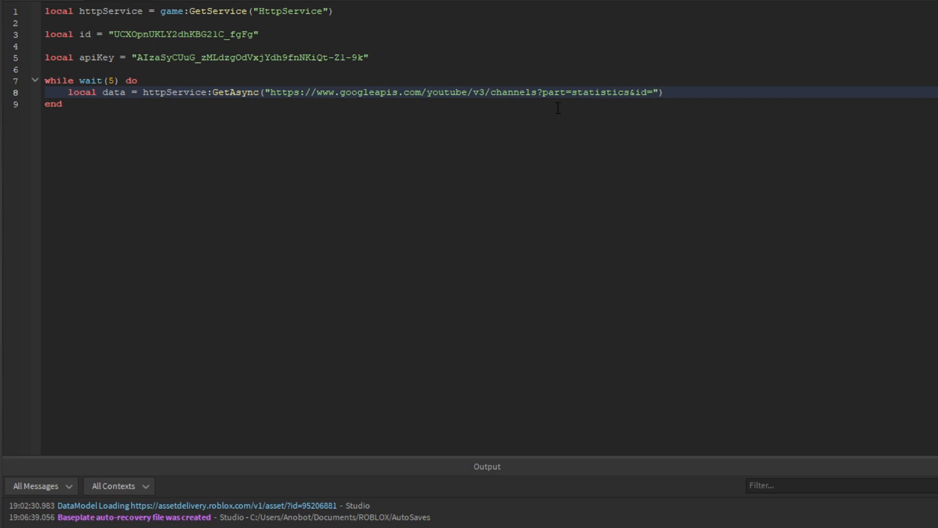
text(..id)
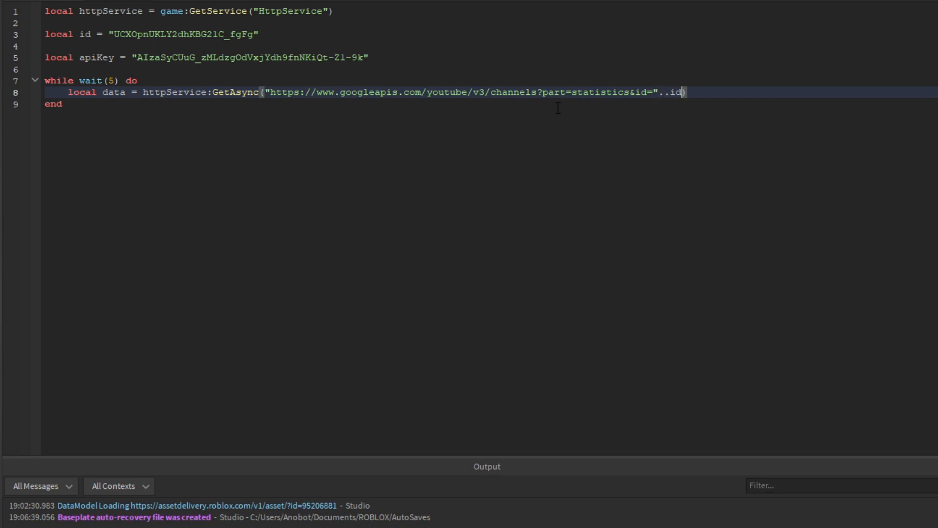
text(..""))
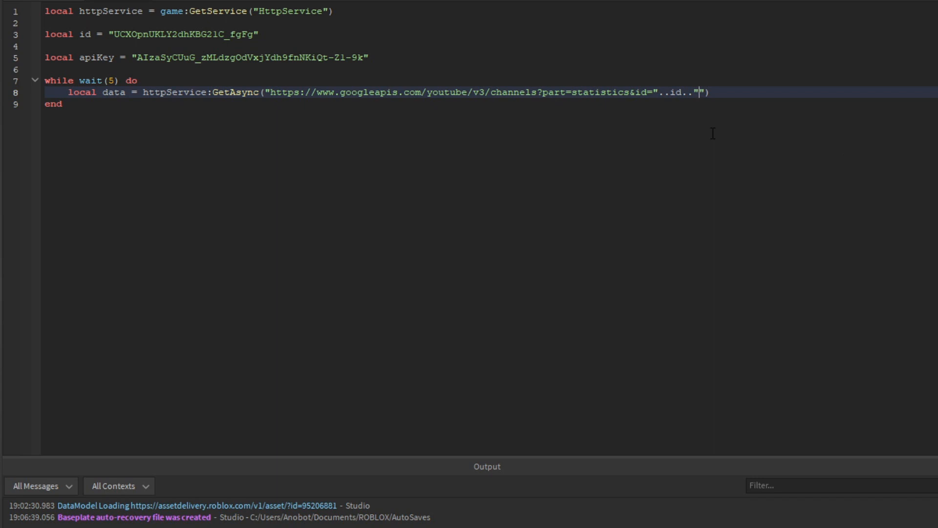
text(&key=)
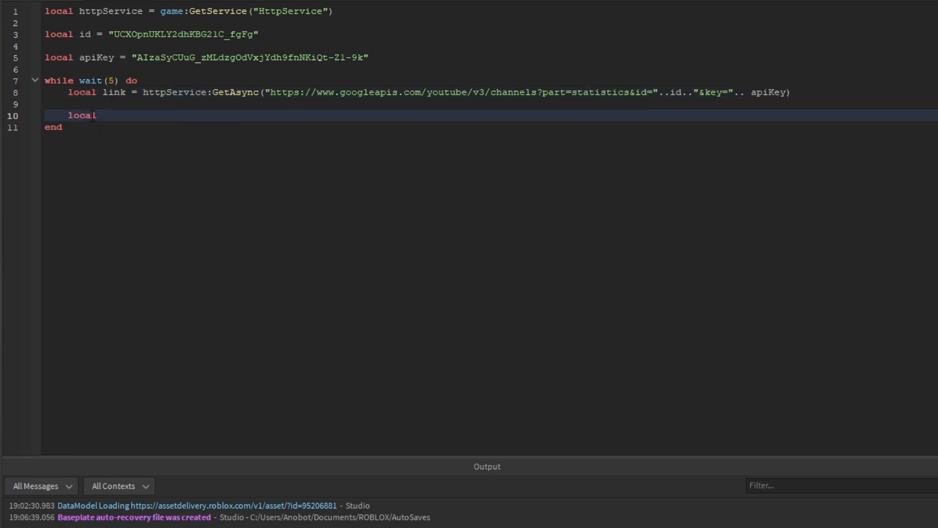
Step: Add local data = httpService:JSONDecode(link) after the request
text(data =)
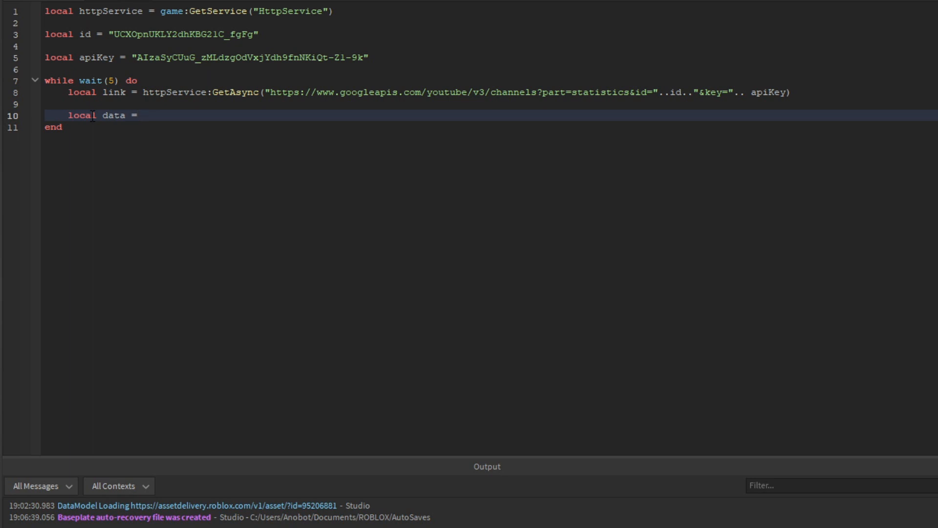
text(httpService:JSONDecode())
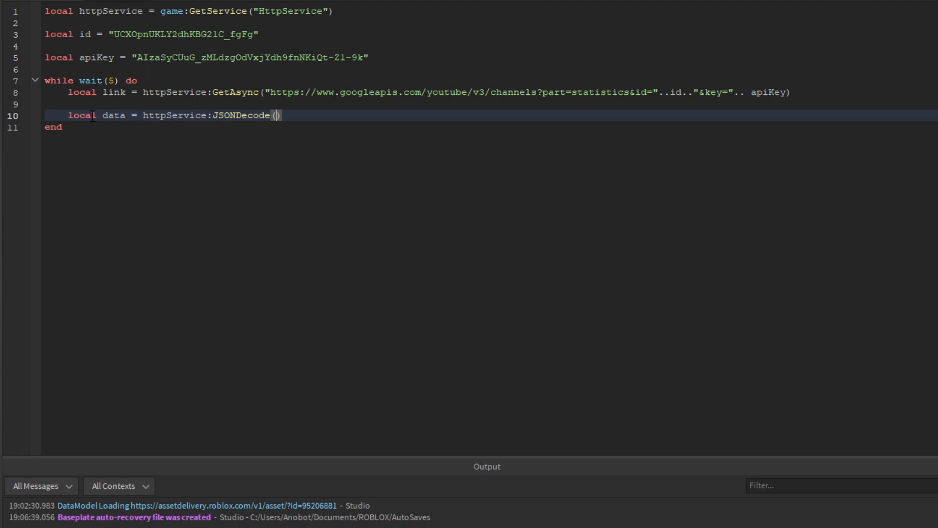
text(link)
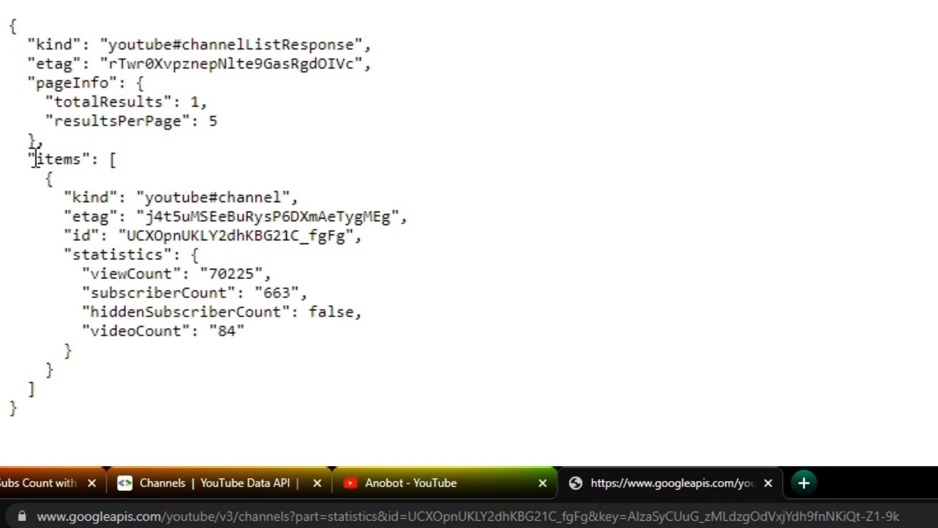
double_click(58, 160)
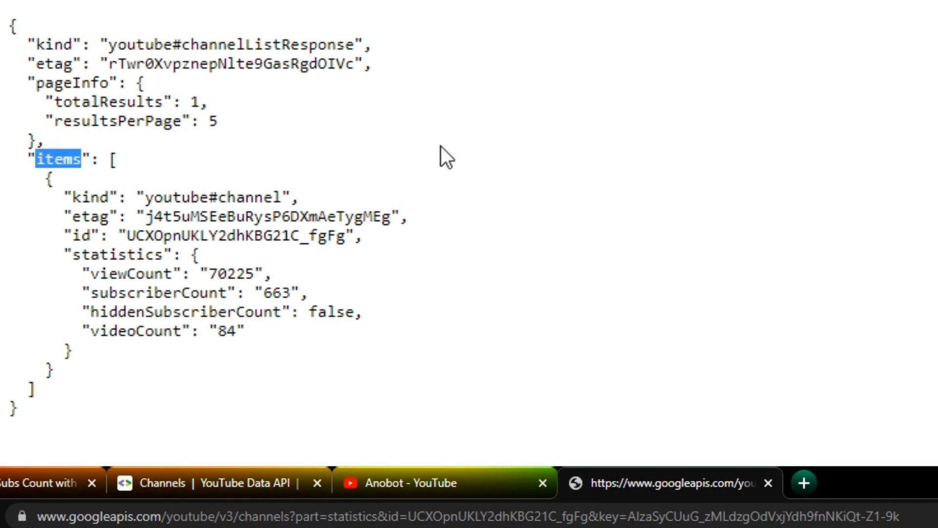
mouse_move(55, 287)
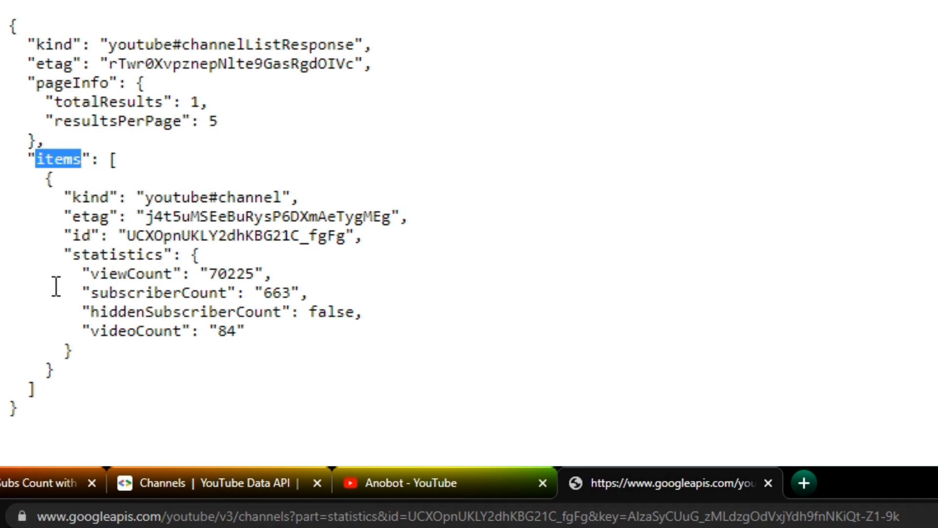
double_click(117, 254)
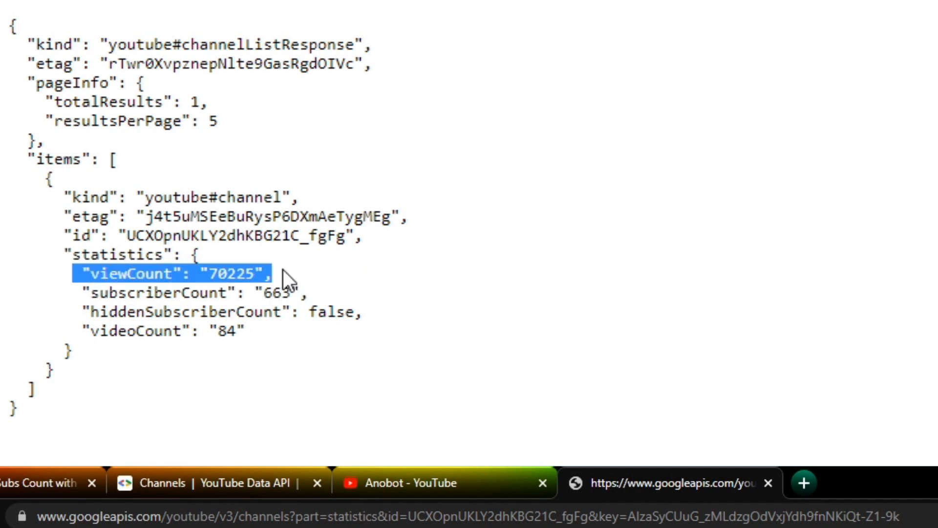
mouse_move(262, 324)
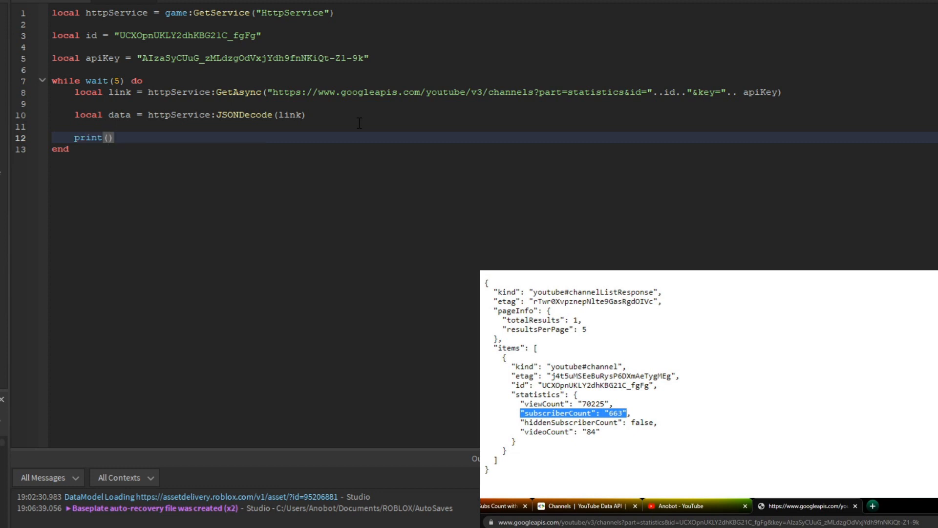
Step: Print data.items[1].statistics.subscriberCount inside the loop
text(data.items)
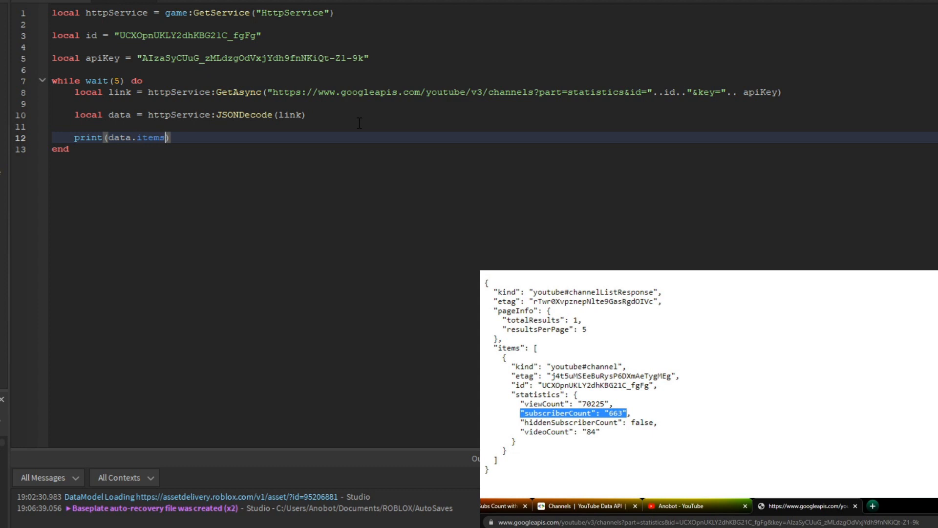
text([1])
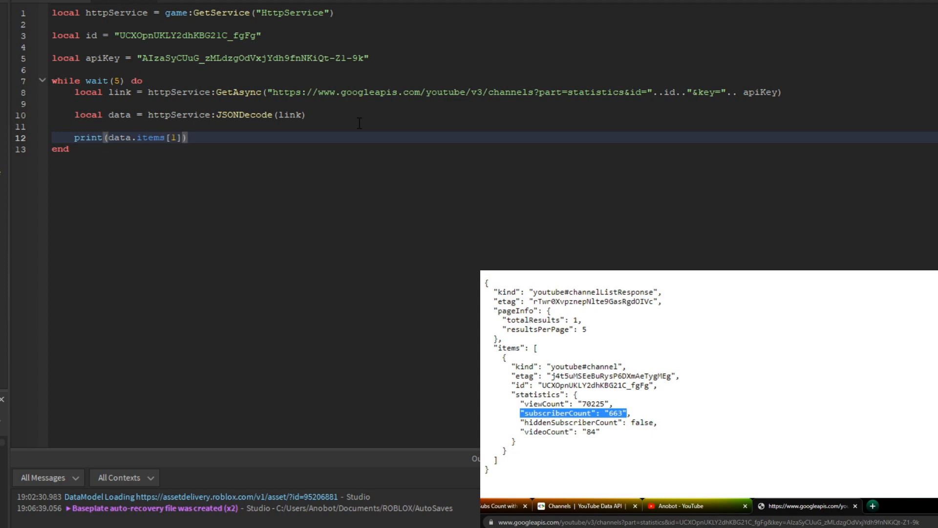
text(.statistics.)
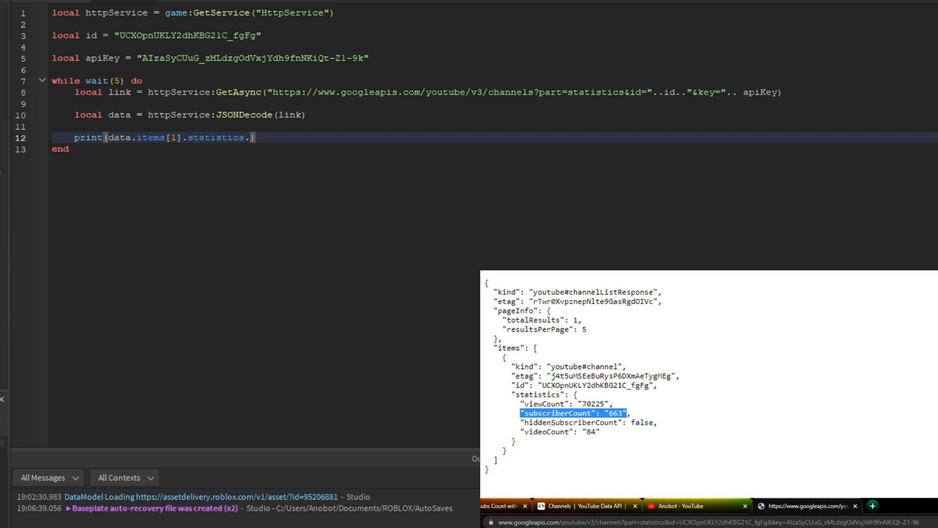
text(subscriberCount)
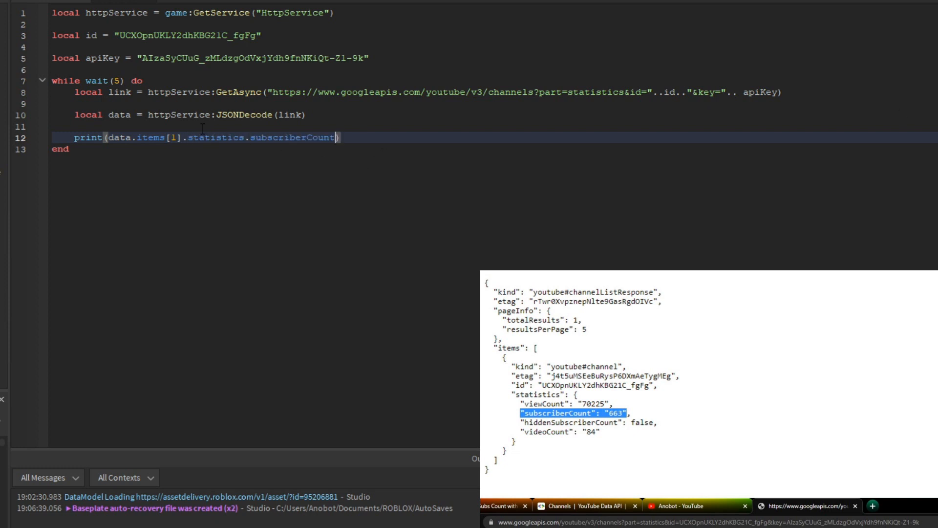
mouse_move(148, 14)
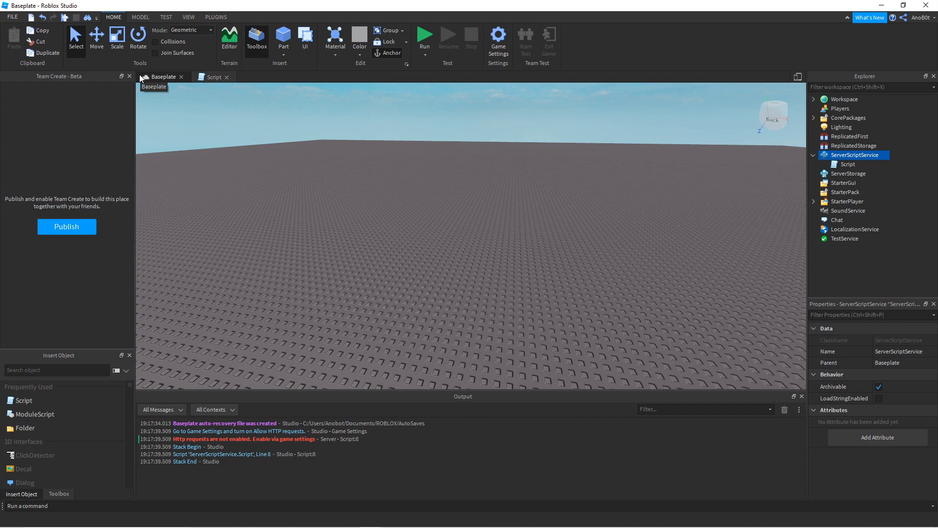
Step: Publish the place to Roblox, then allow HTTP Requests and Studio Access to API Services in Security settings
click(12, 17)
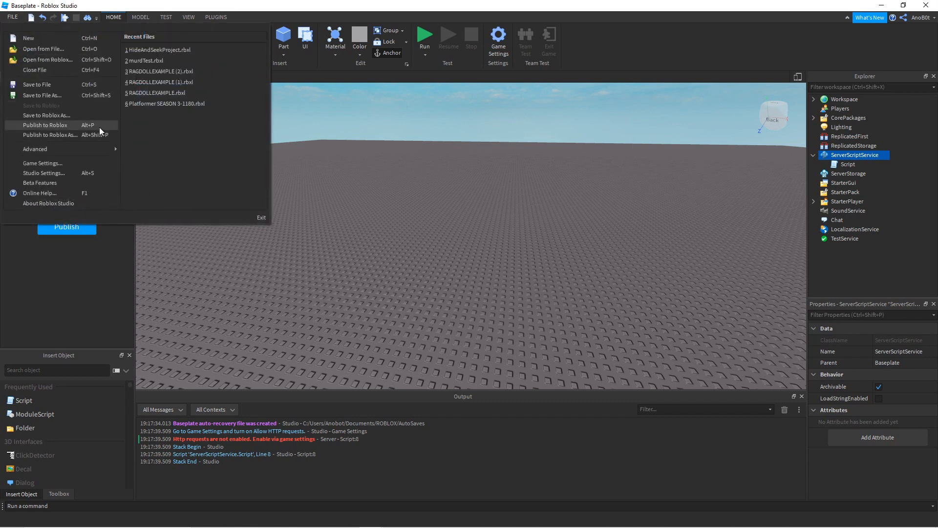
click(45, 124)
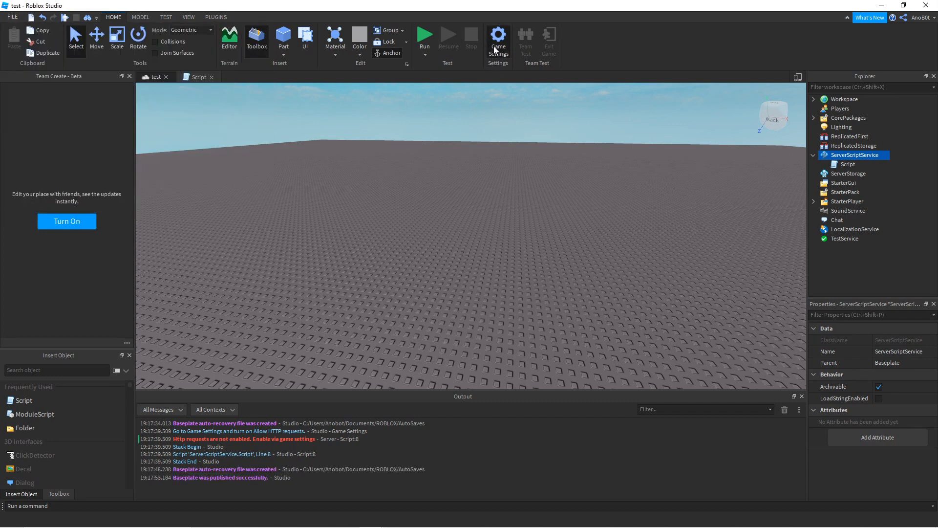
click(497, 39)
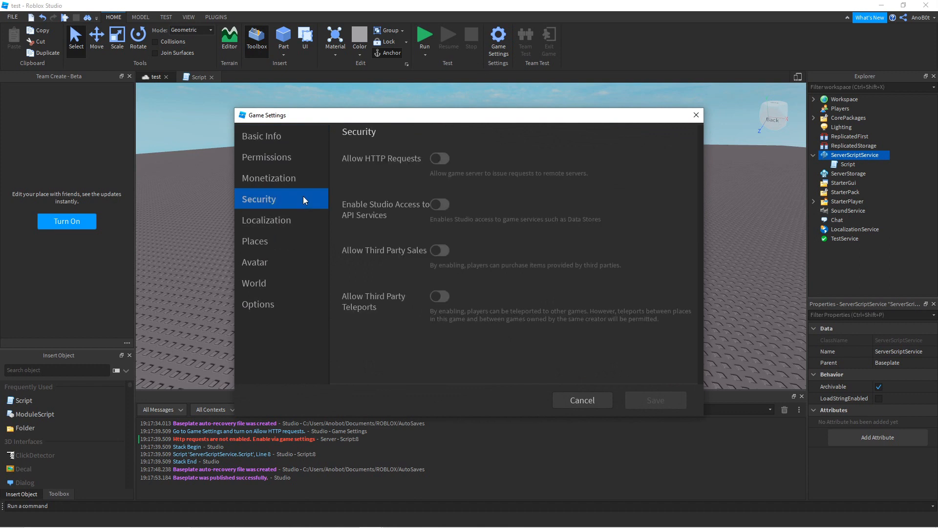
mouse_move(439, 162)
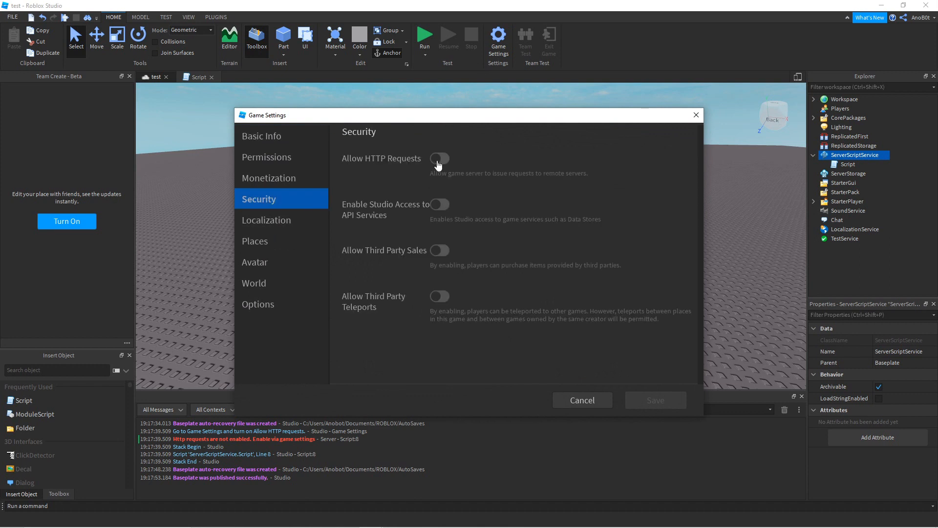
click(439, 158)
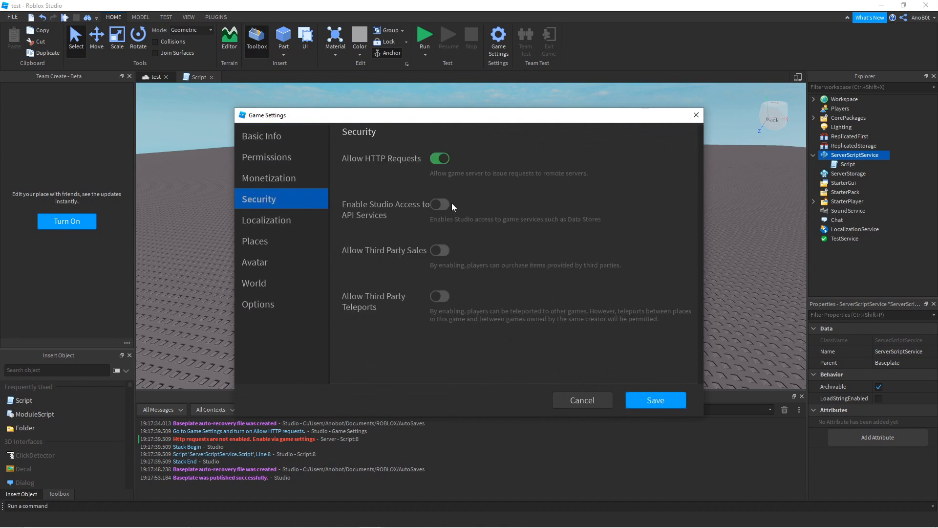
click(440, 204)
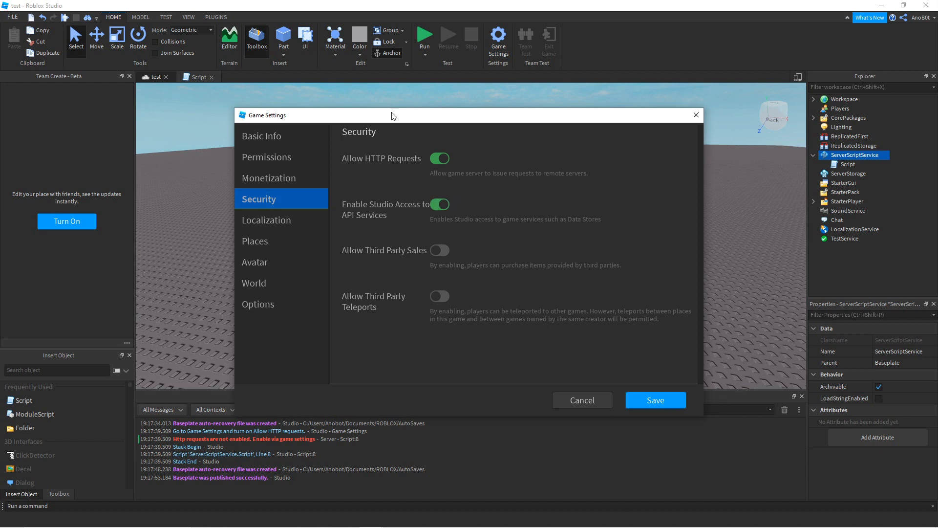
mouse_move(656, 352)
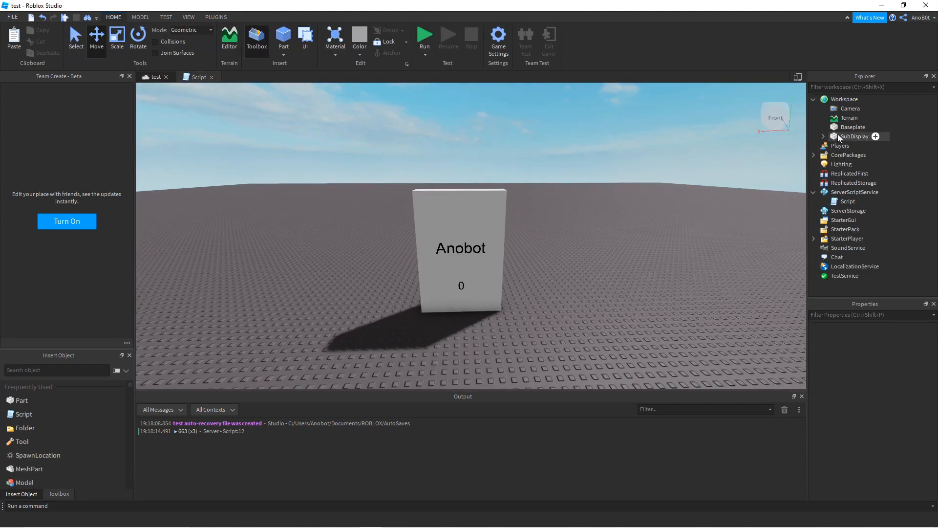
Step: Expand SubDisplay's SurfaceGui in Explorer and inspect the Subscribers and YoutubeName TextLabels
click(824, 135)
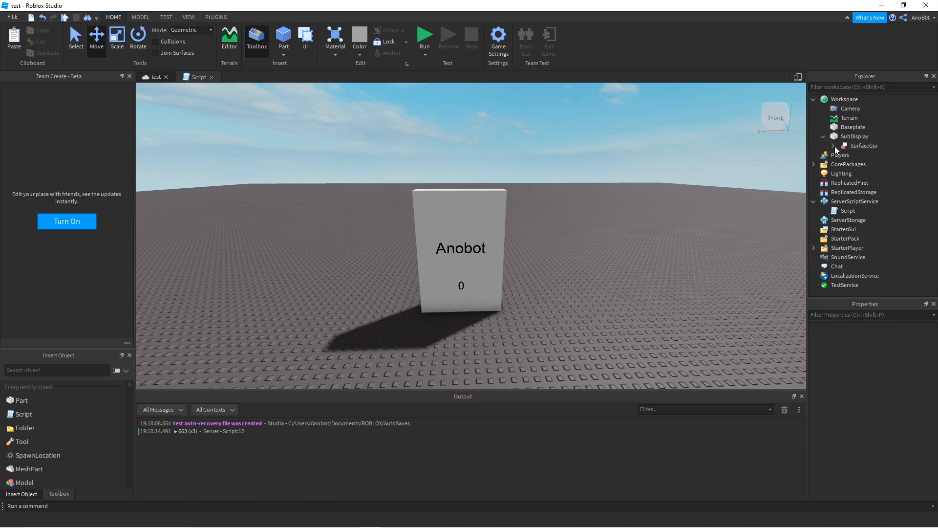
click(841, 146)
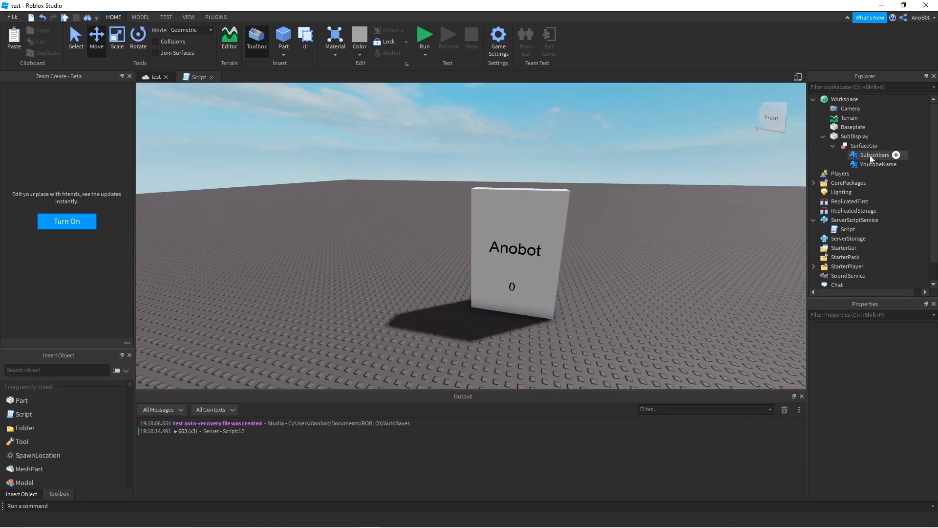
mouse_move(914, 158)
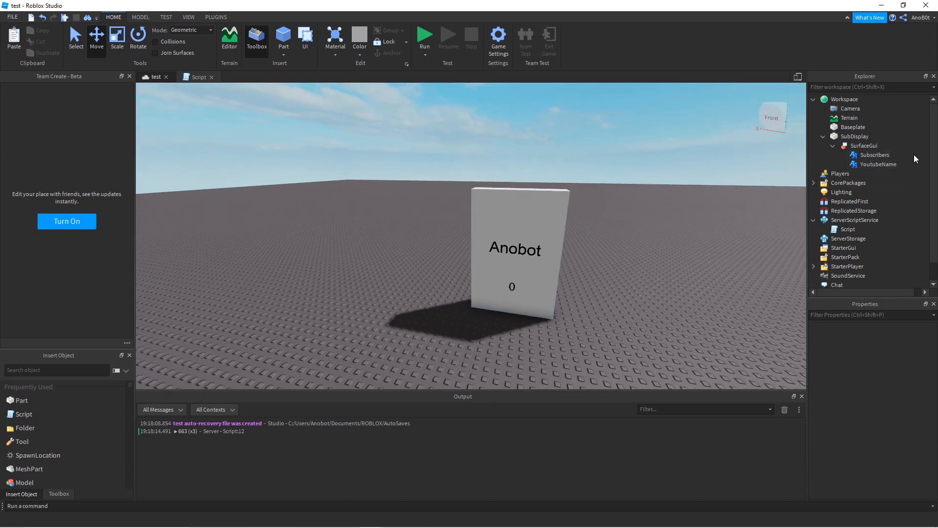
click(875, 155)
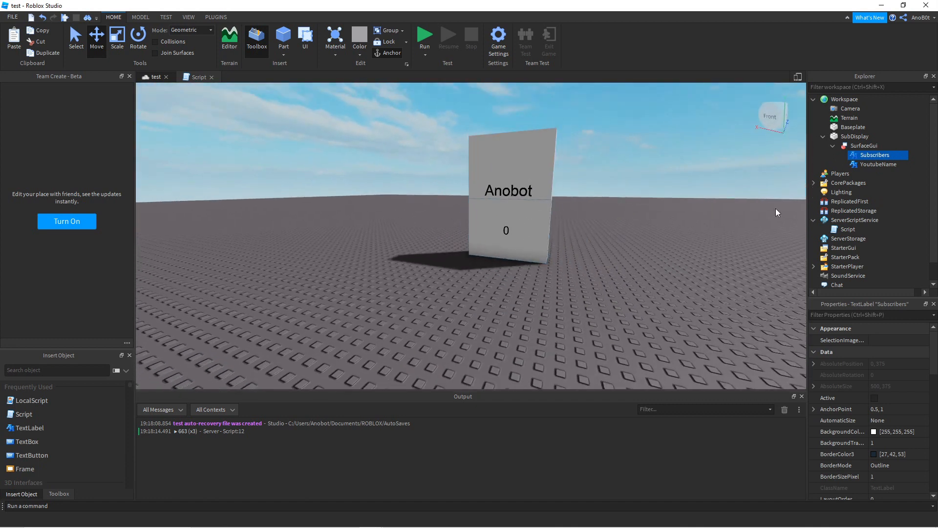
click(879, 164)
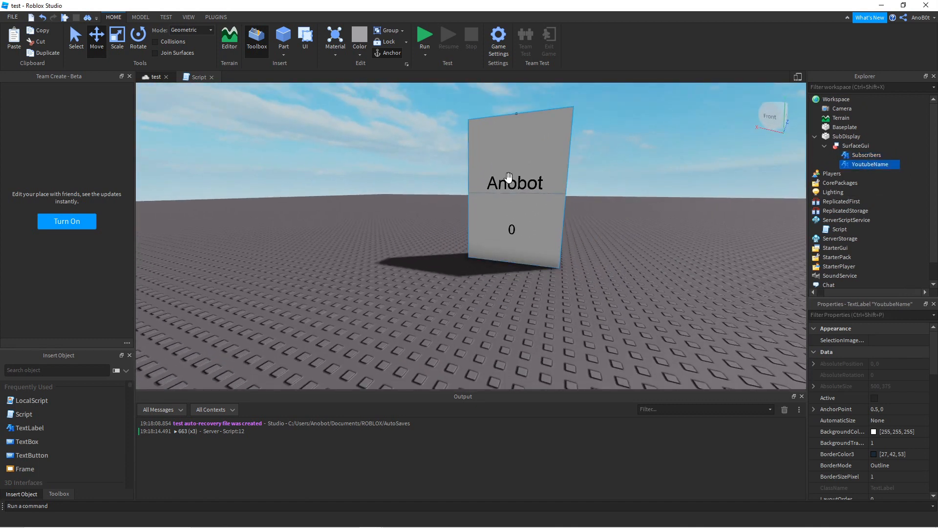